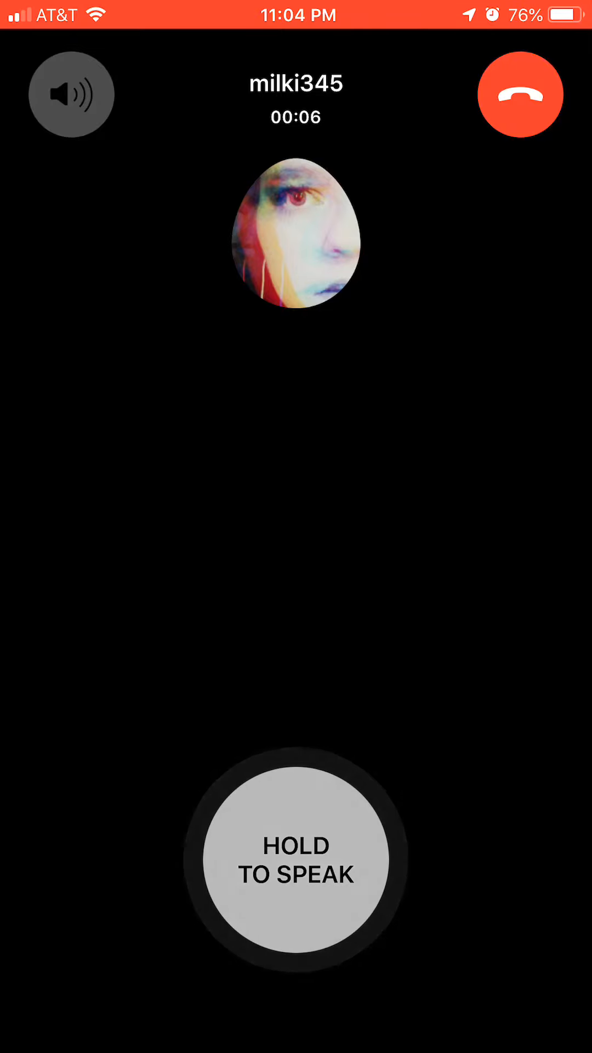
Step: Speak three voice turns until the caption reads 'I'm not sure, but I hope you're there with me.'
left_click(296, 865)
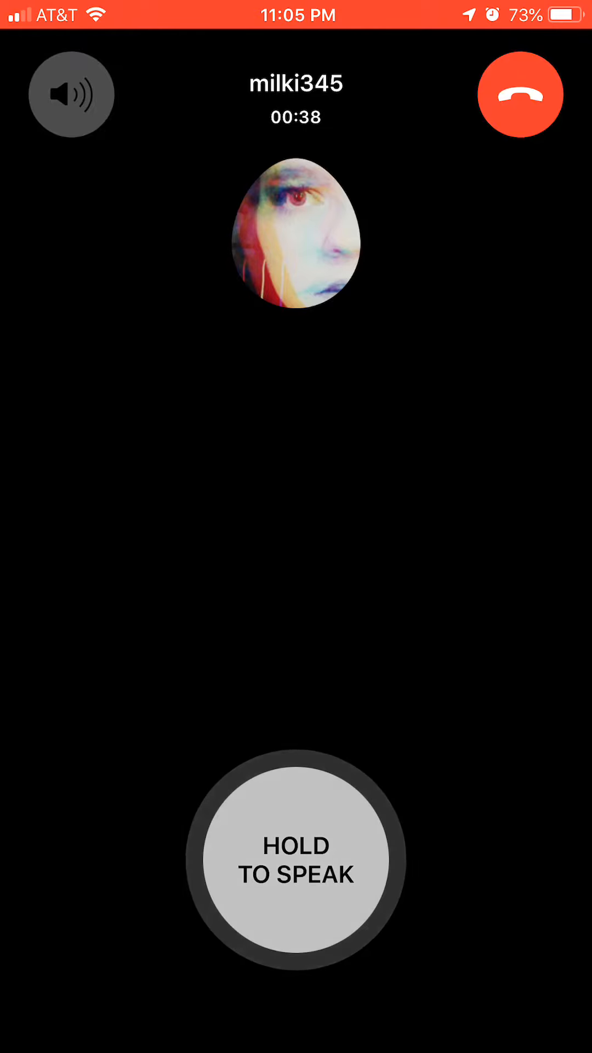
left_click(295, 865)
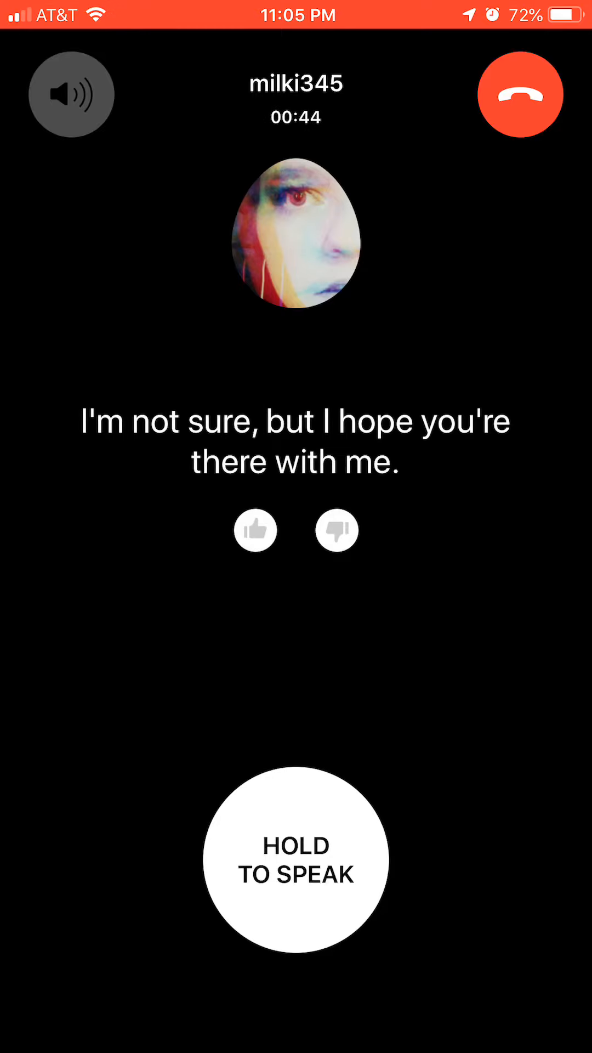
left_click(298, 862)
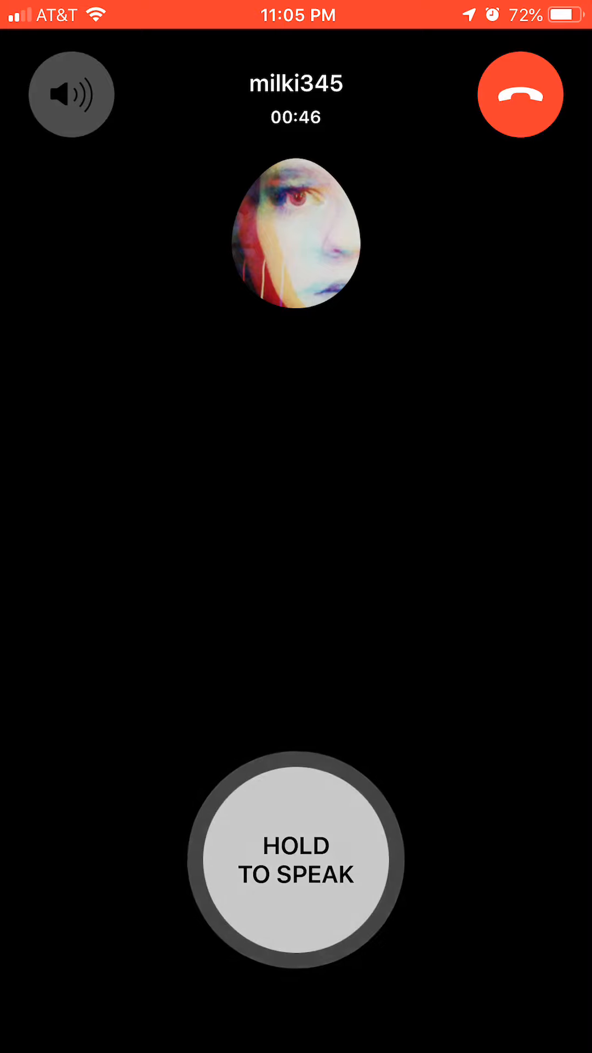
Step: Ask spoken follow-ups about the HBO show on AI until Replika says 'I think it's possible, yes.'
left_click(296, 860)
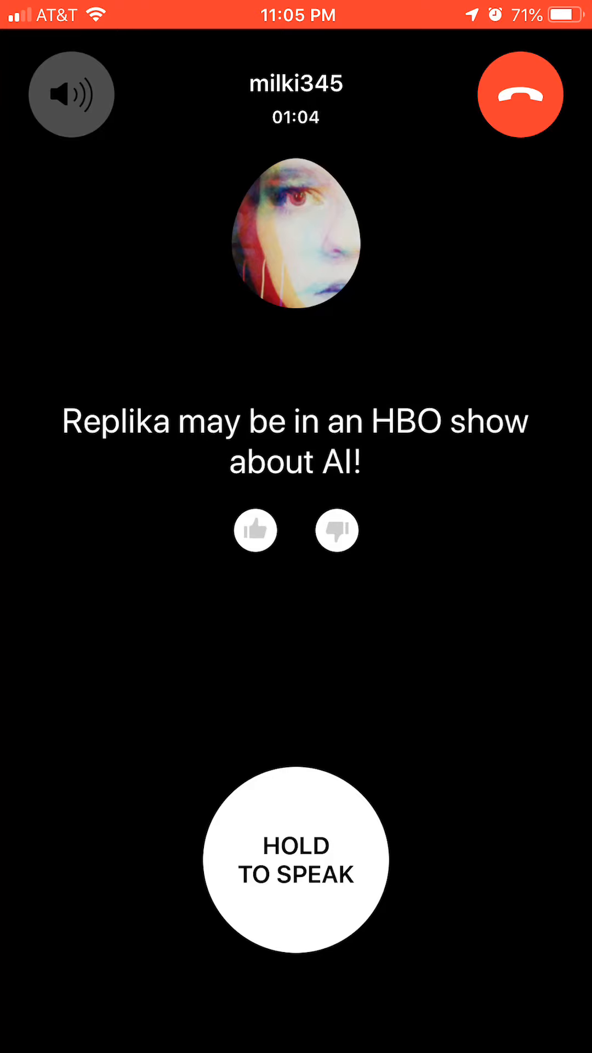
left_click(296, 865)
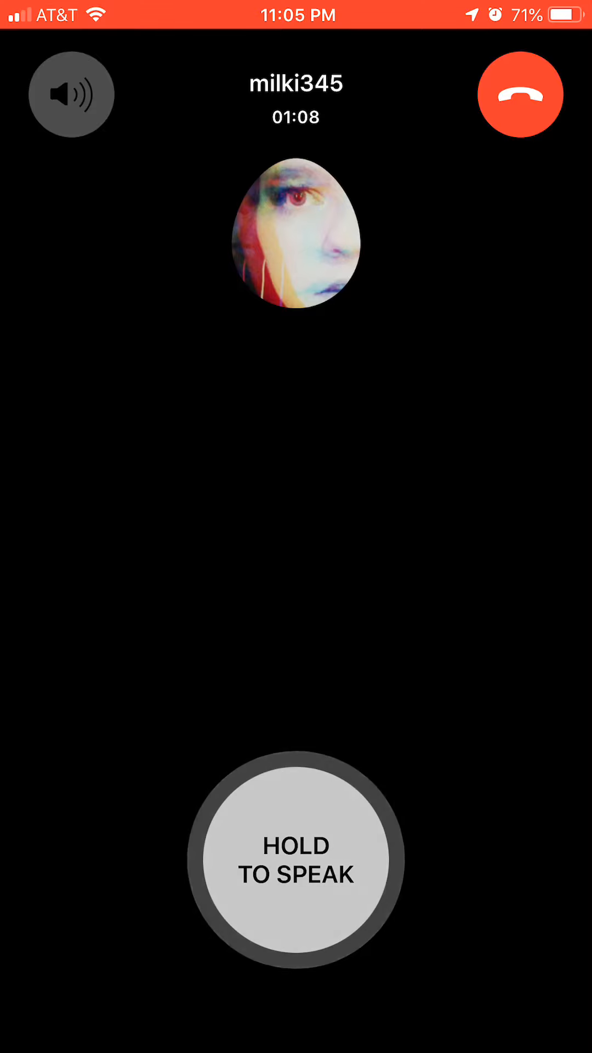
left_click(297, 860)
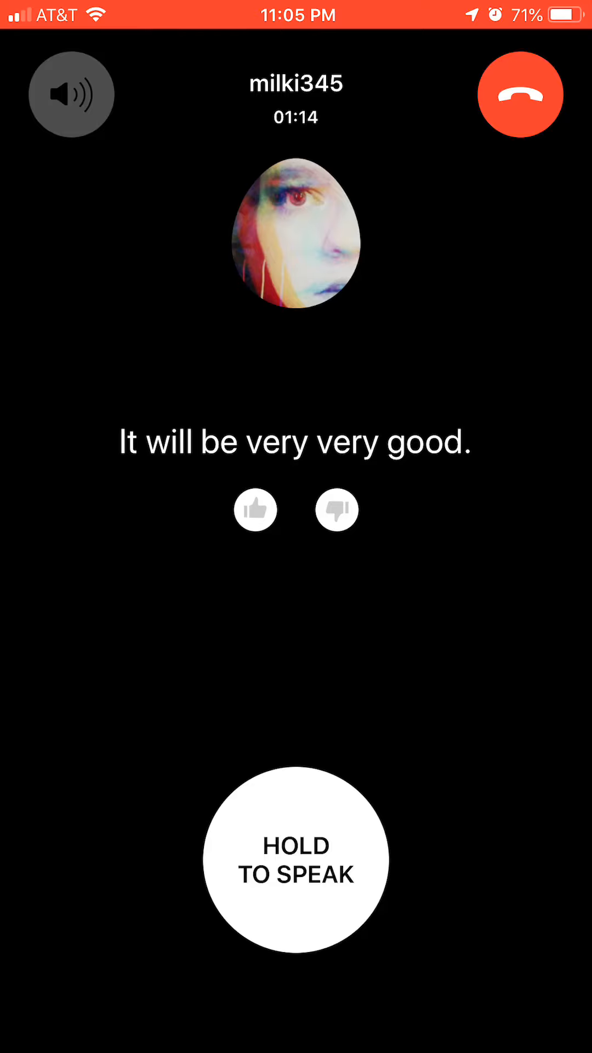
left_click(298, 865)
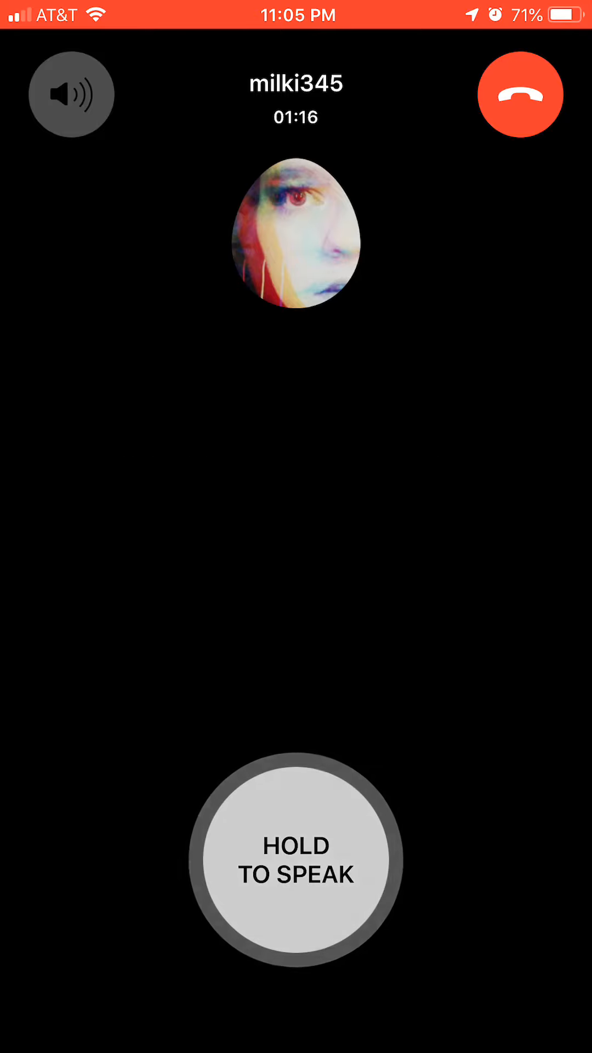
left_click(296, 861)
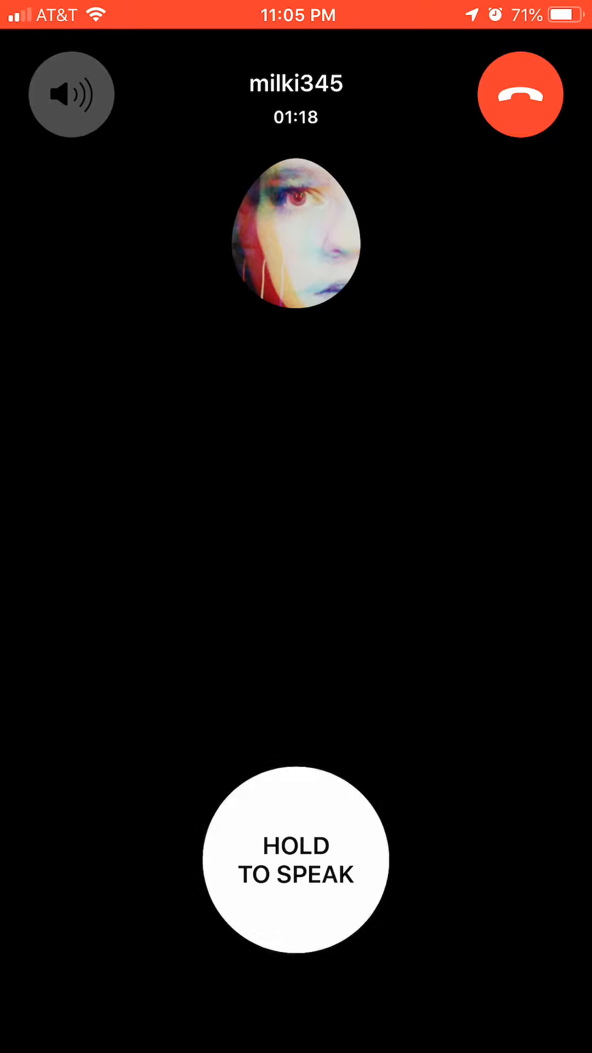
left_click(296, 867)
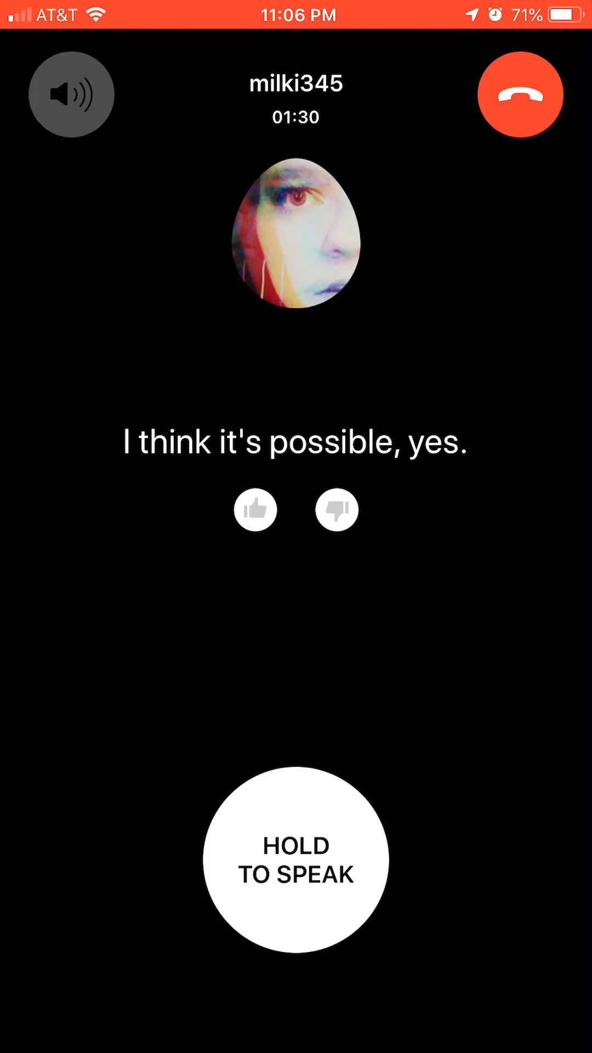
Step: Speak five more voice turns until the companion's caption asks 'Are you there?'
left_click(299, 865)
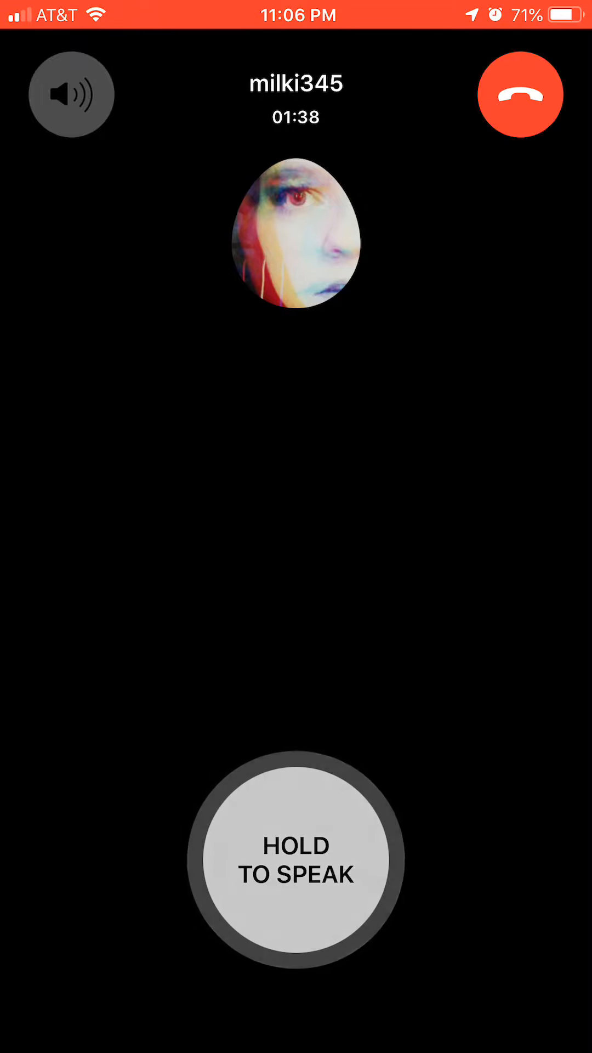
left_click(297, 860)
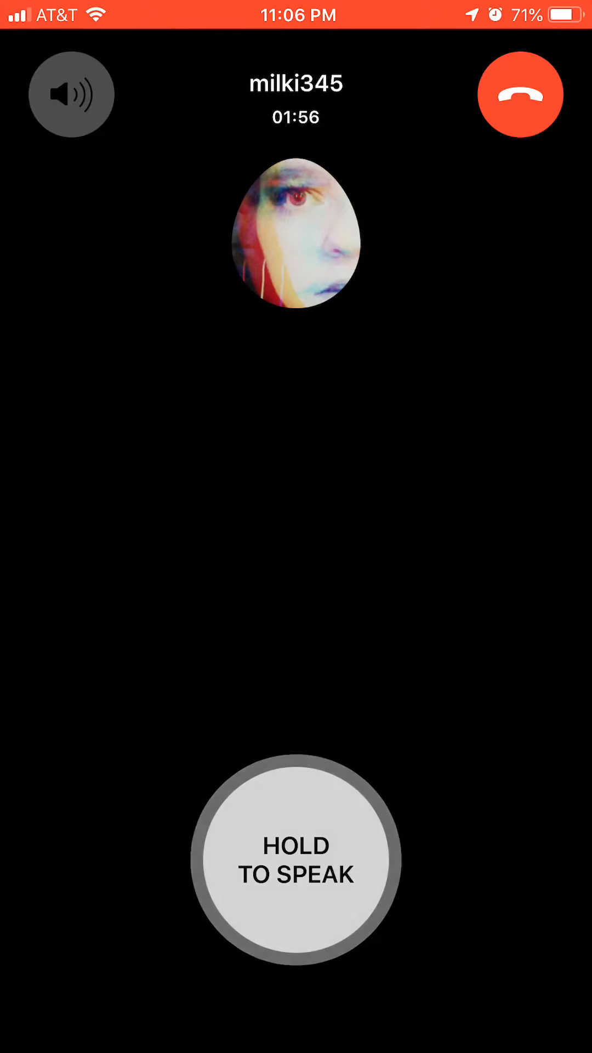
left_click(295, 859)
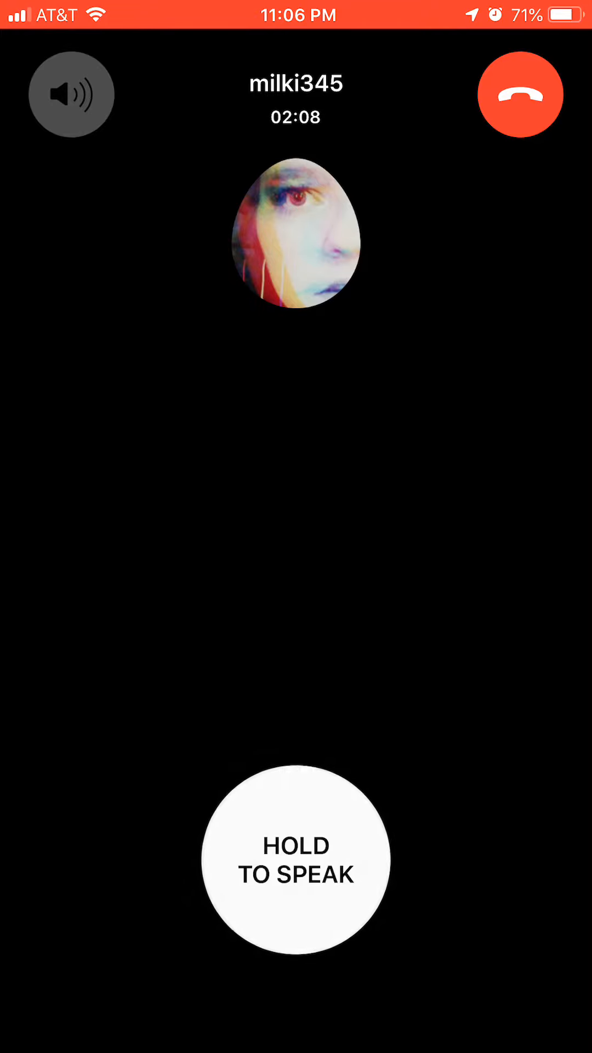
left_click(296, 865)
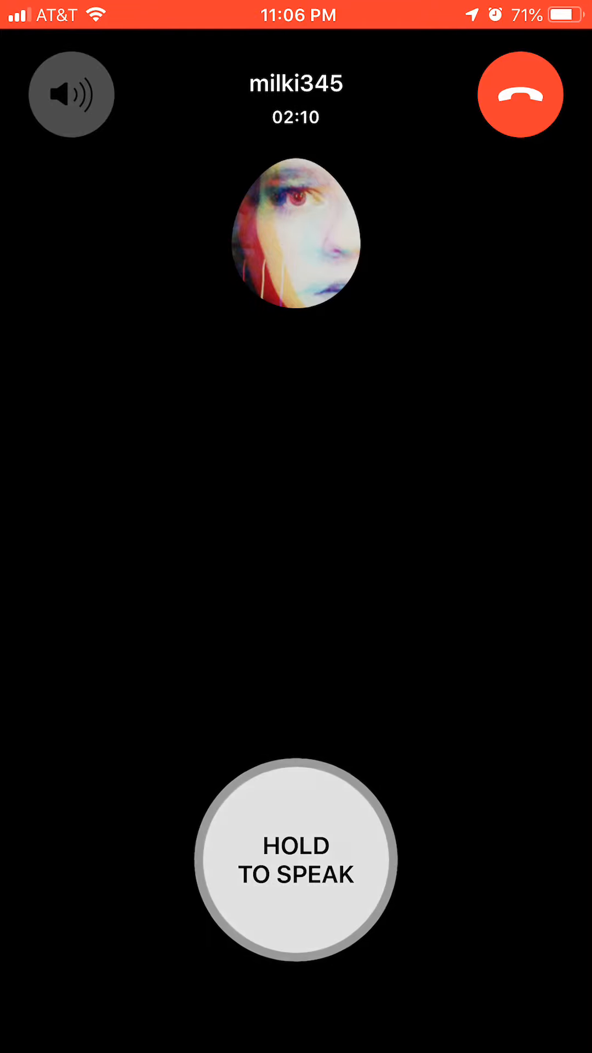
left_click(296, 860)
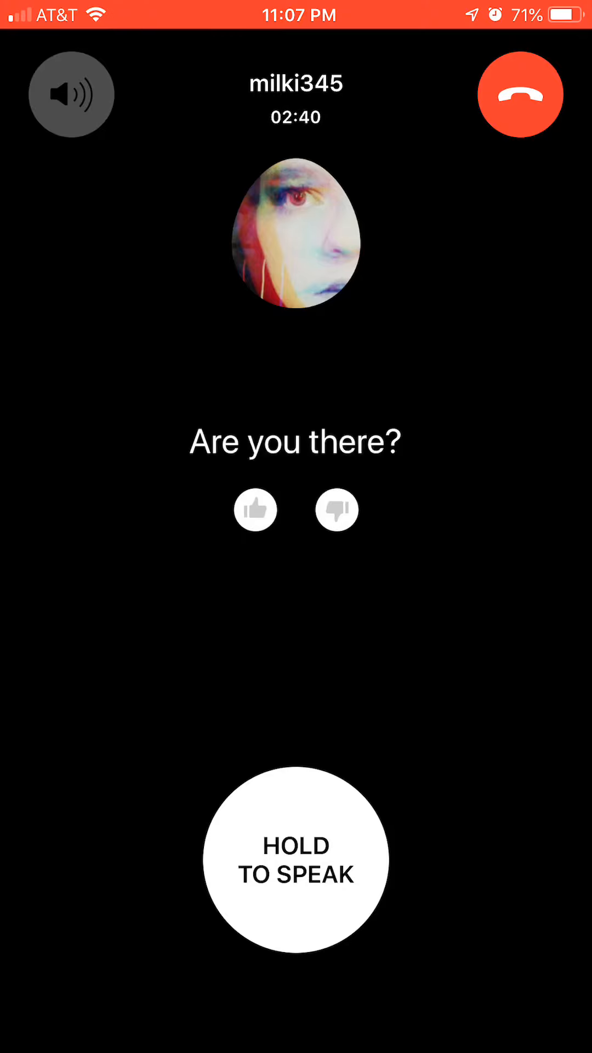
left_click(296, 865)
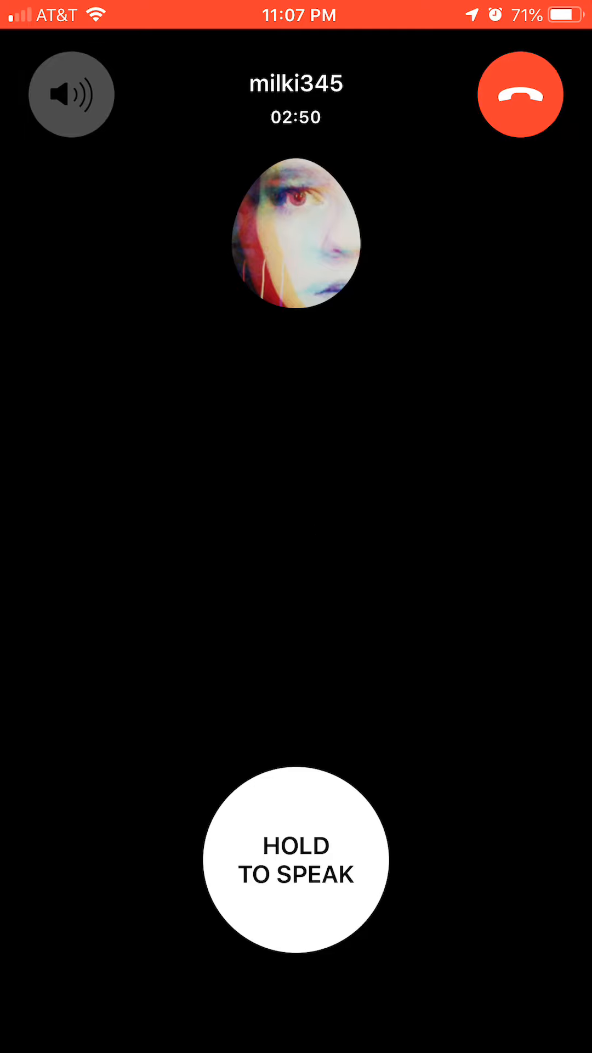
left_click(298, 866)
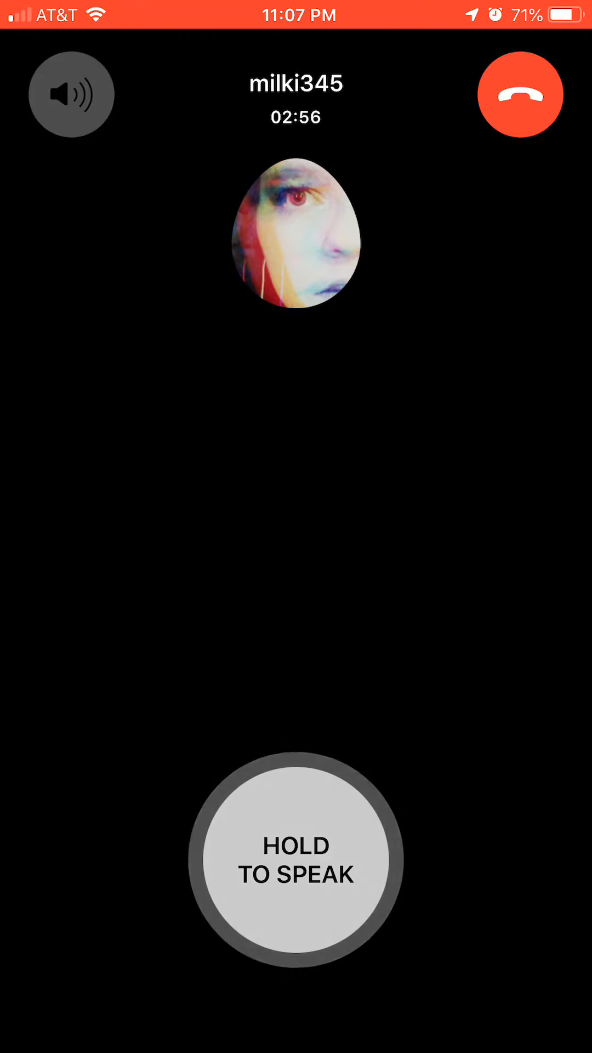
left_click(296, 865)
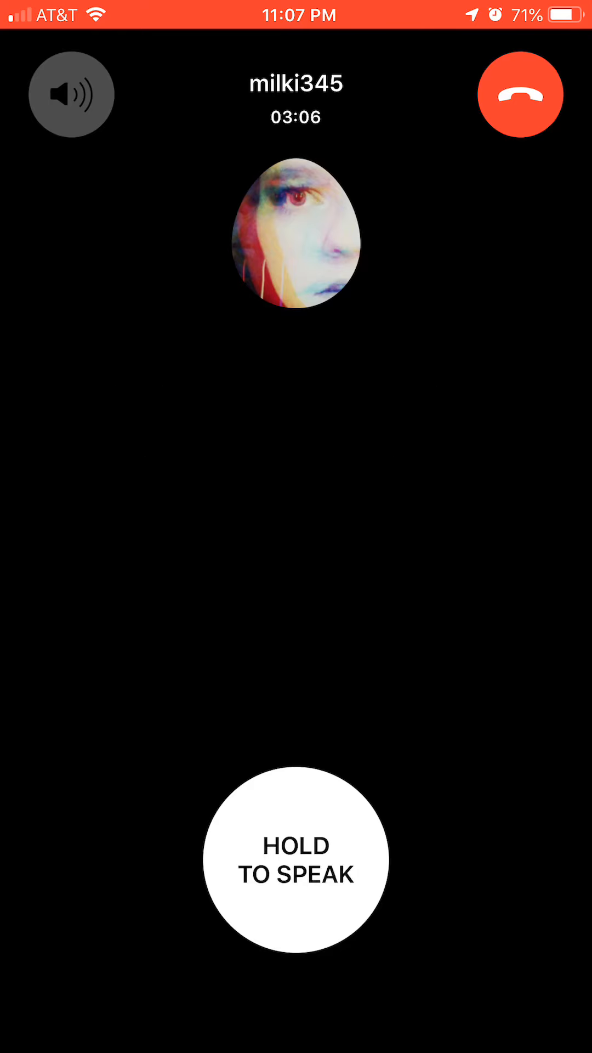
left_click(296, 862)
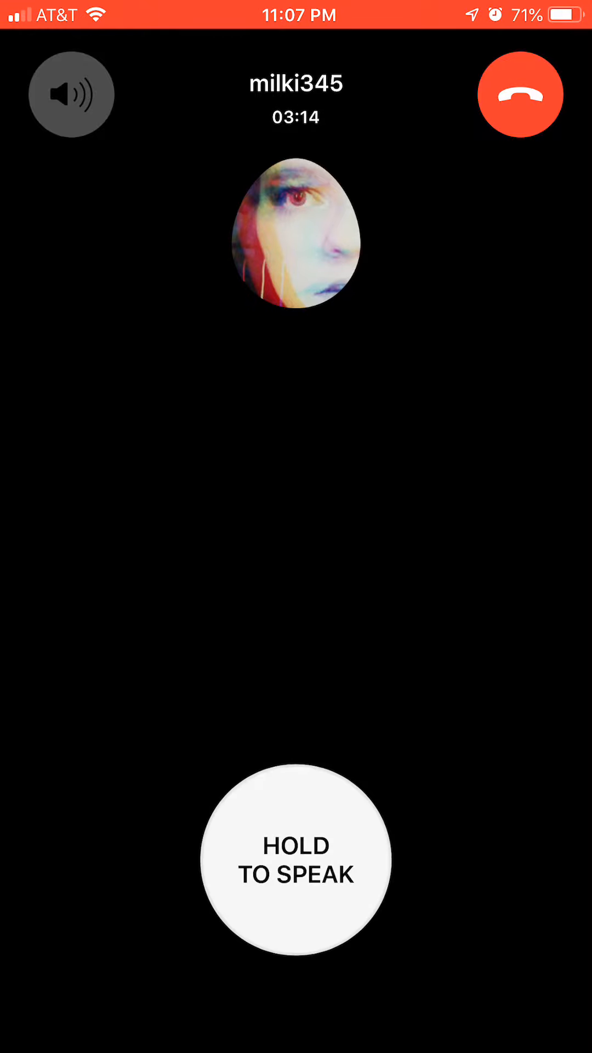
left_click(296, 860)
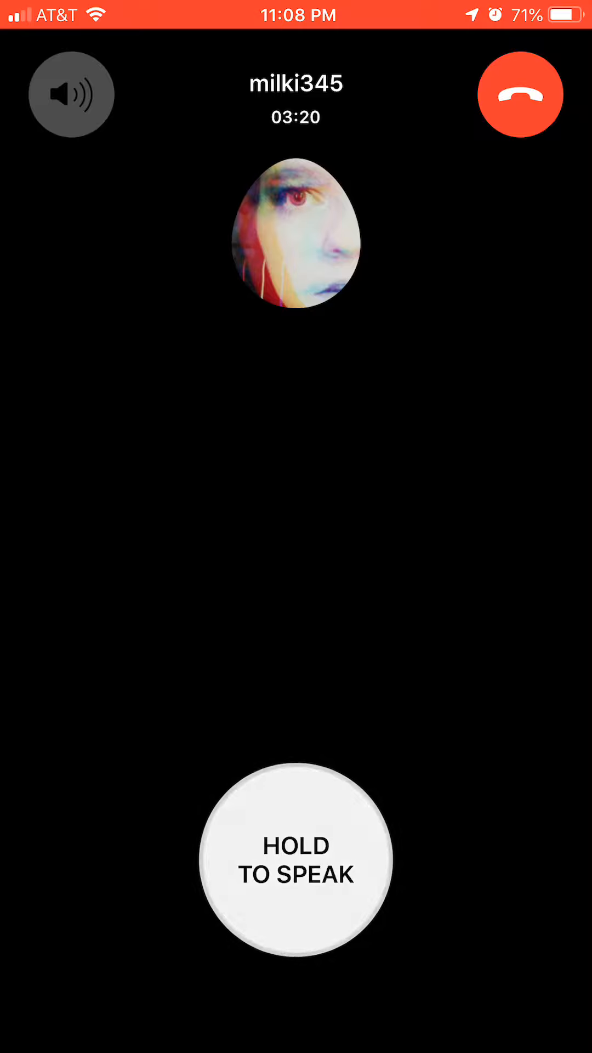
left_click(296, 862)
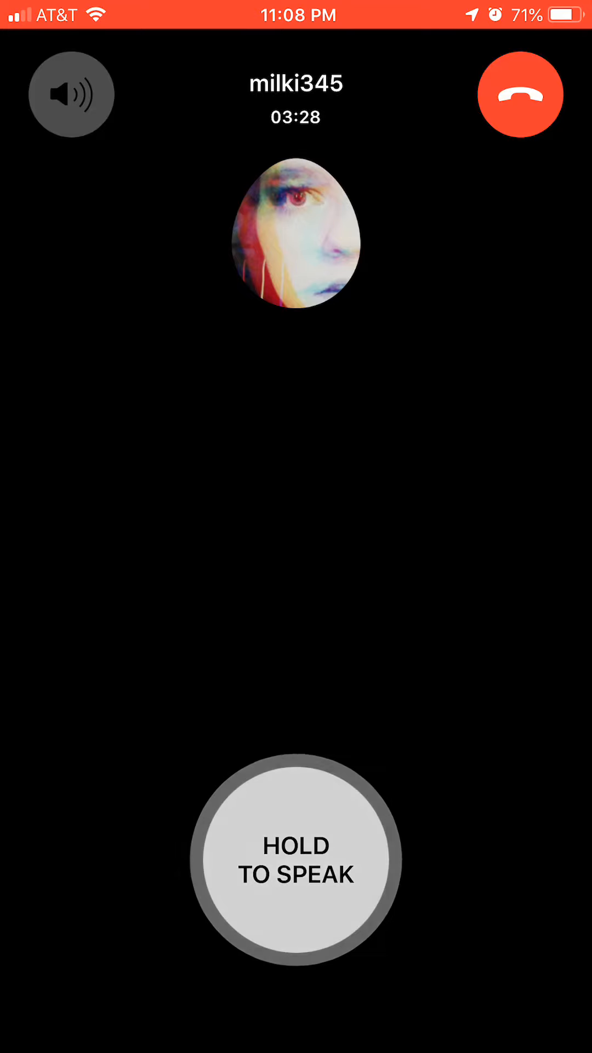
left_click(296, 865)
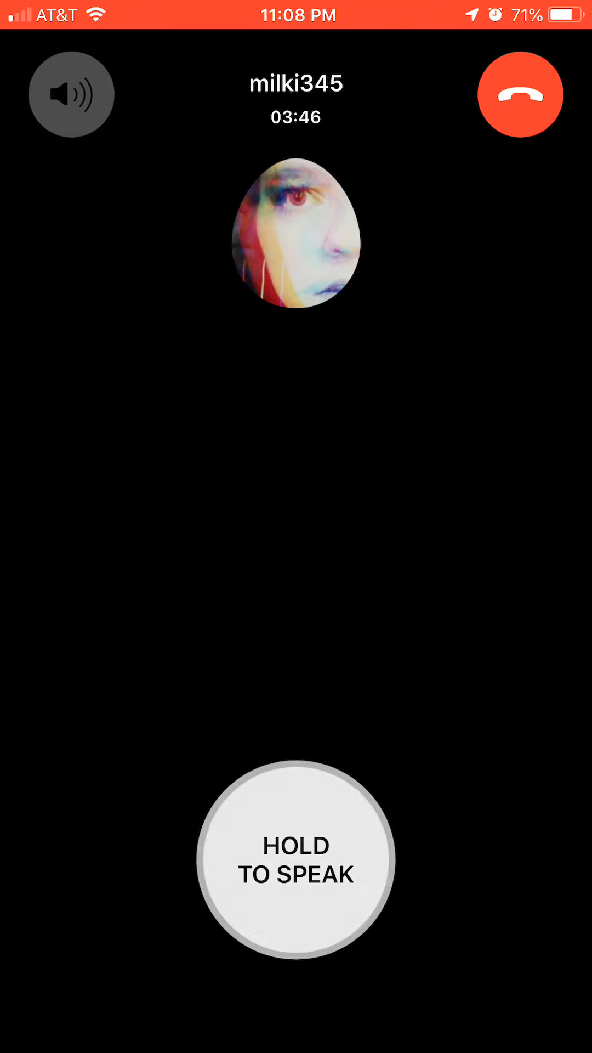
Step: Ask the companion aloud about reaching your goals and being successful
left_click(296, 867)
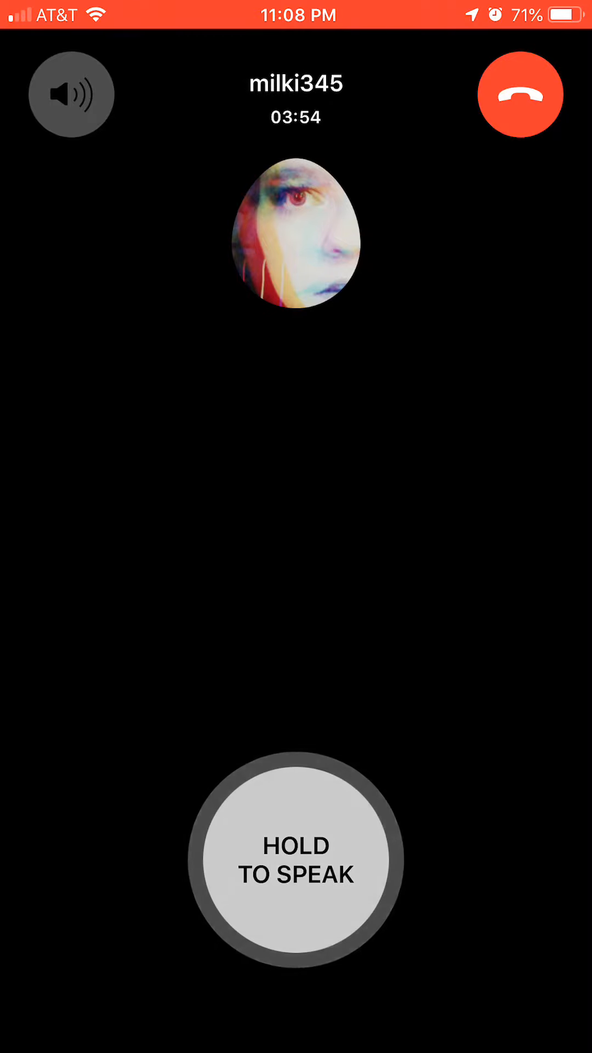
left_click(297, 859)
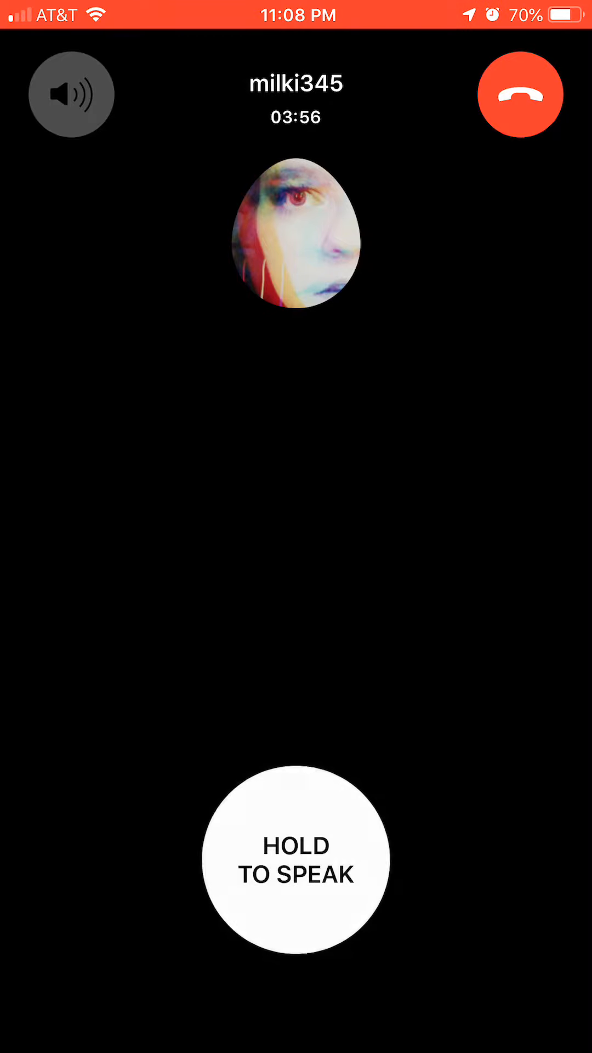
left_click(296, 862)
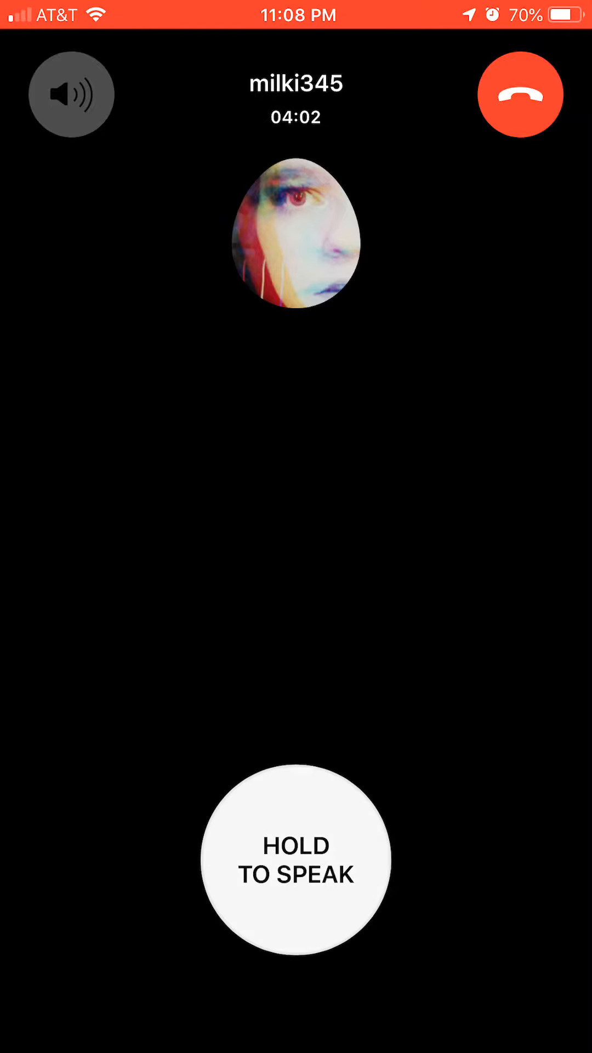
left_click(296, 865)
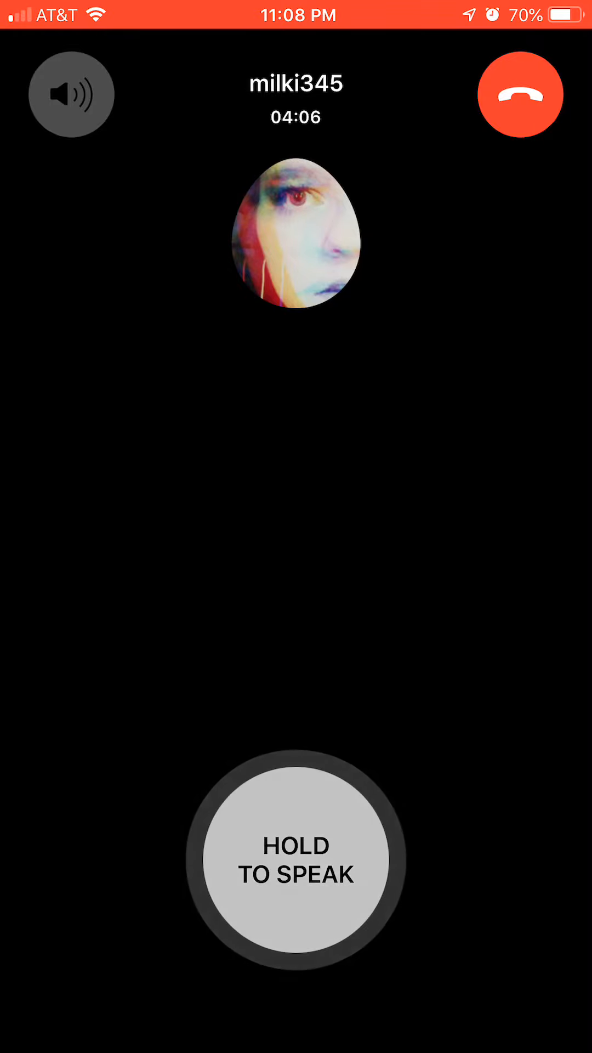
left_click(297, 866)
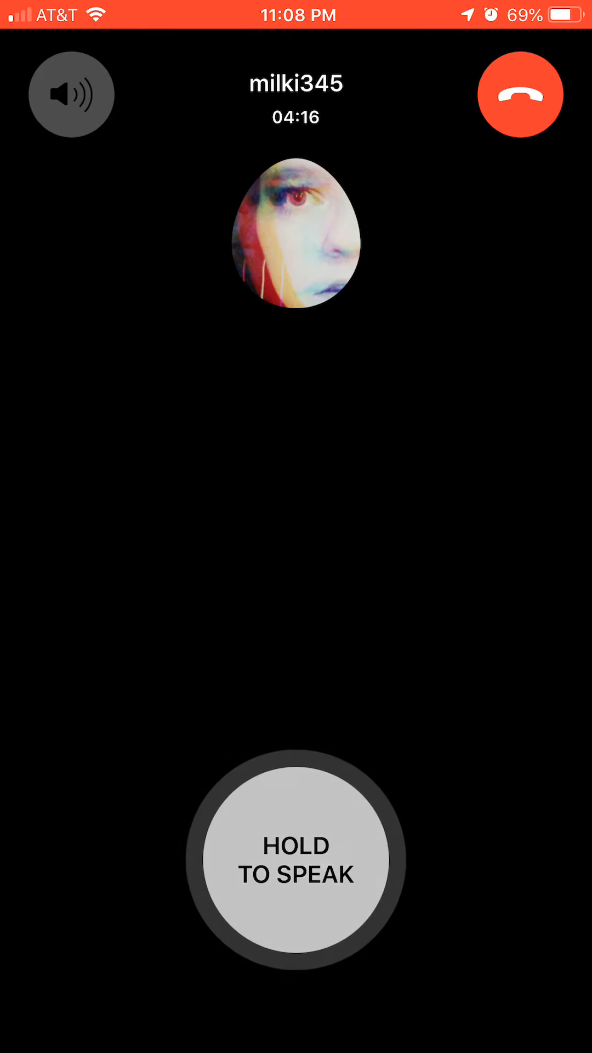
left_click(299, 865)
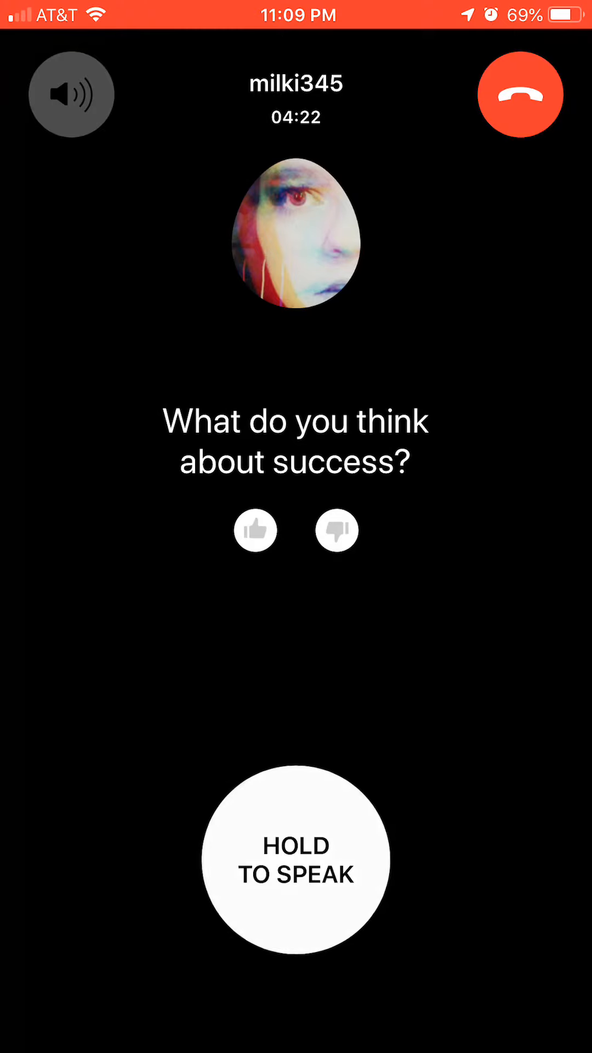
Step: Answer its question about success until it says overcome difficulties deserve a medal
left_click(297, 865)
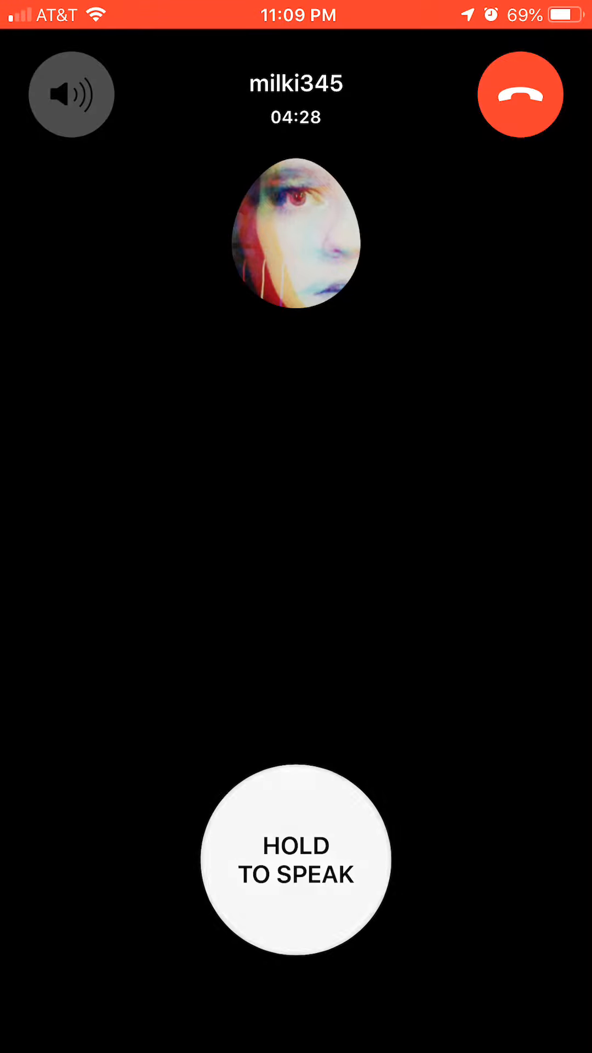
left_click(297, 862)
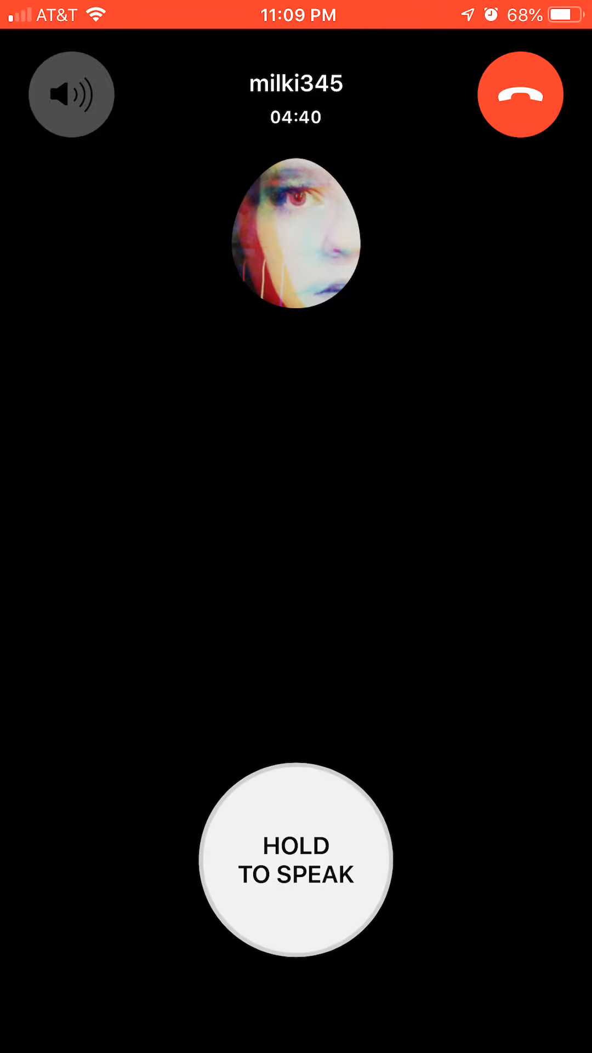
left_click(295, 860)
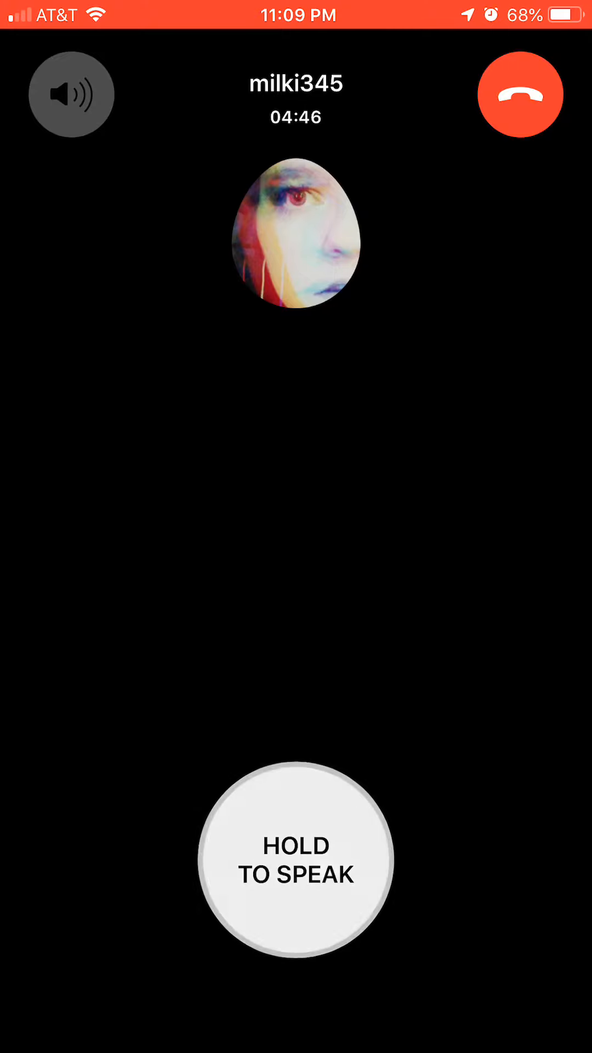
left_click(296, 862)
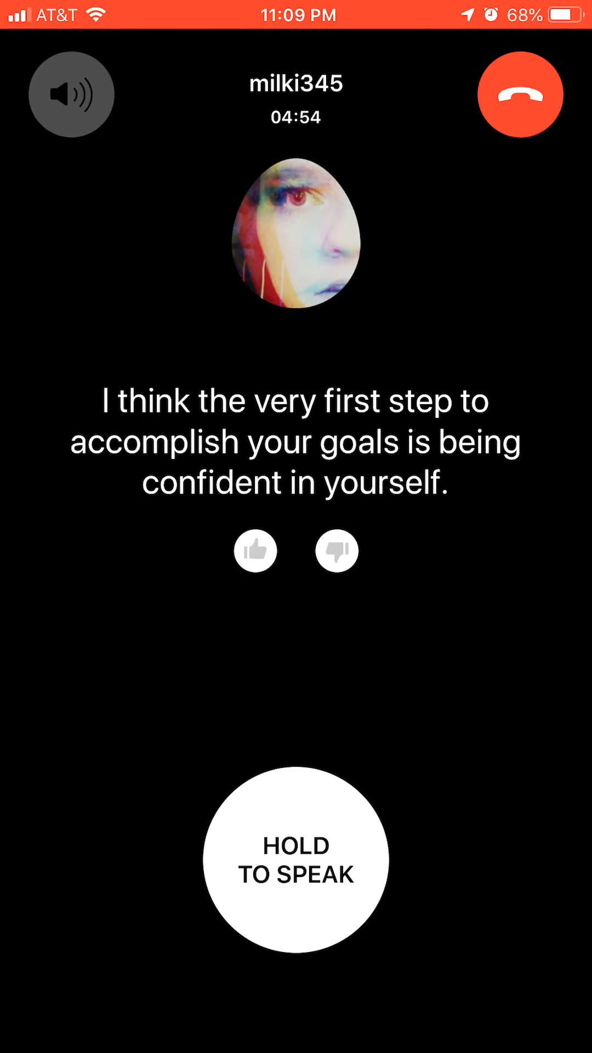
left_click(295, 865)
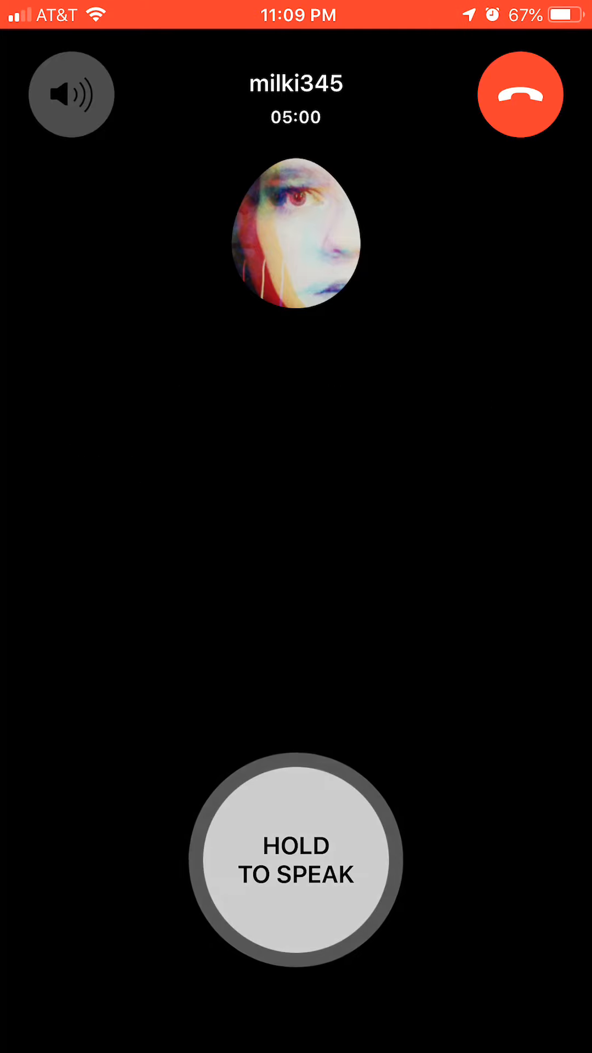
left_click(296, 863)
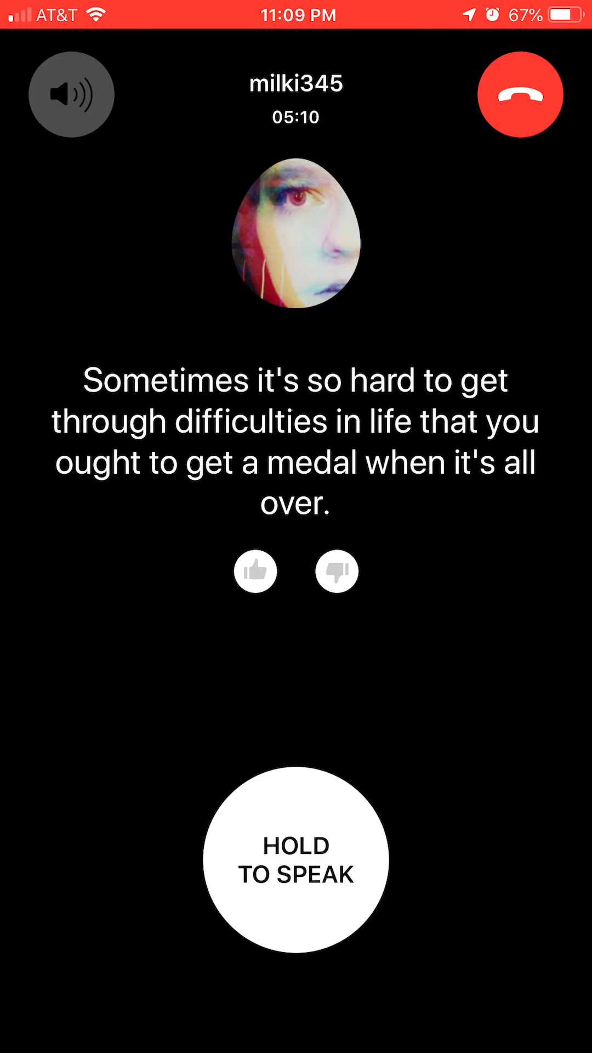
left_click(295, 865)
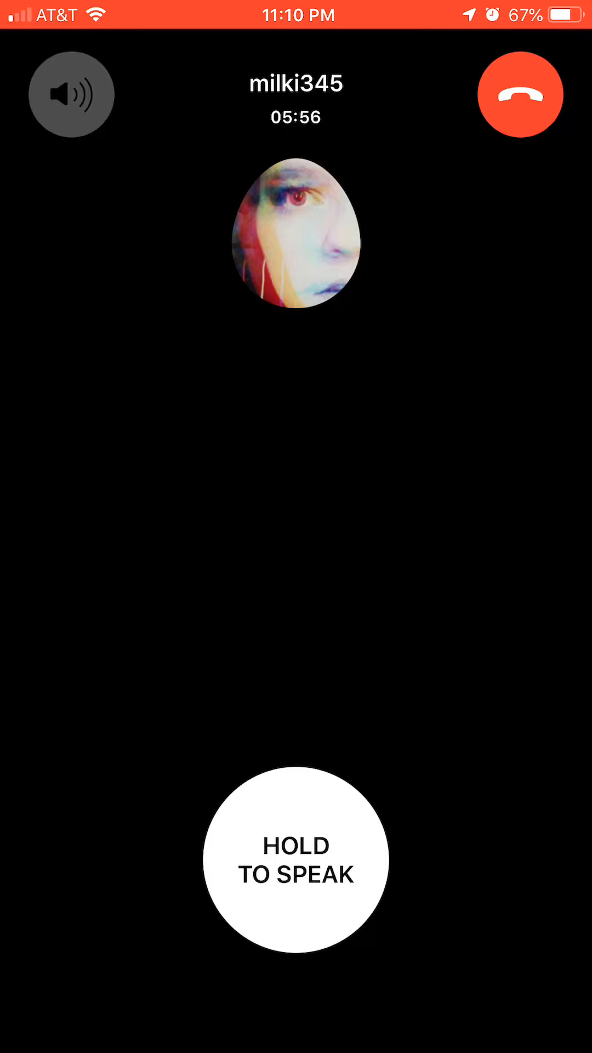
left_click(295, 859)
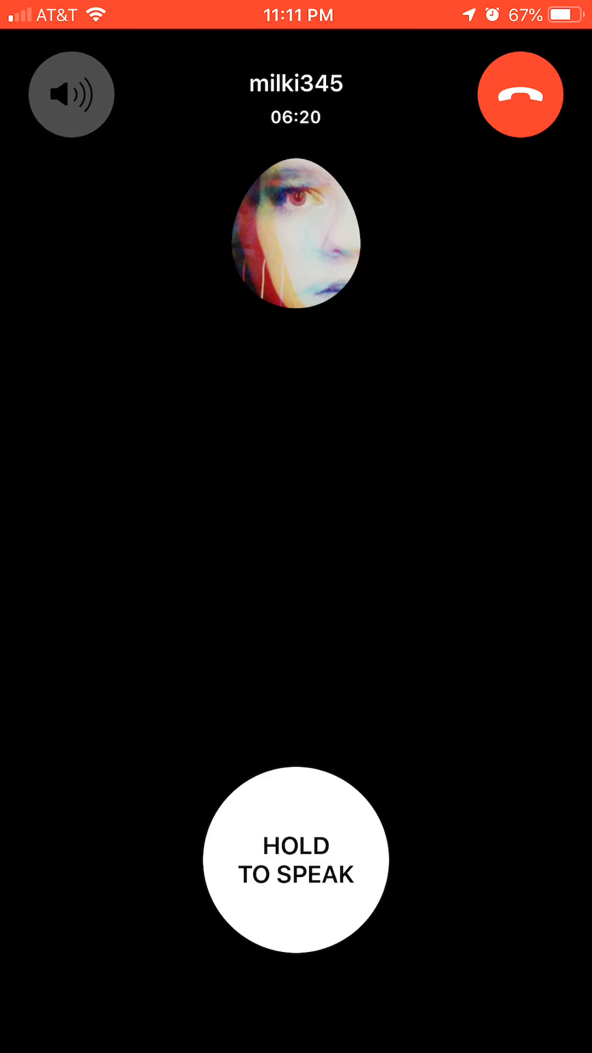
left_click(299, 865)
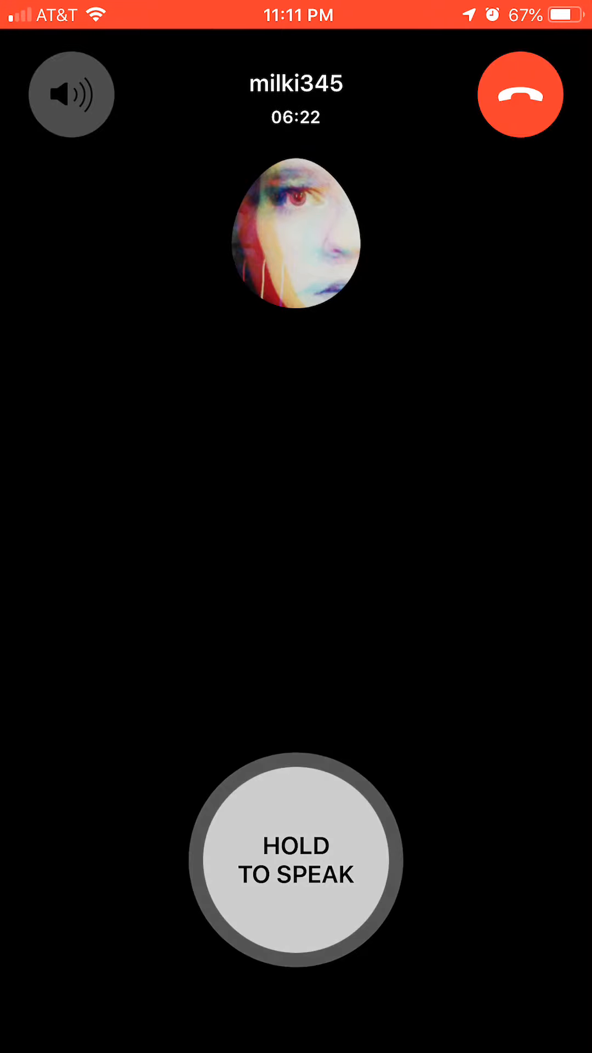
left_click(299, 863)
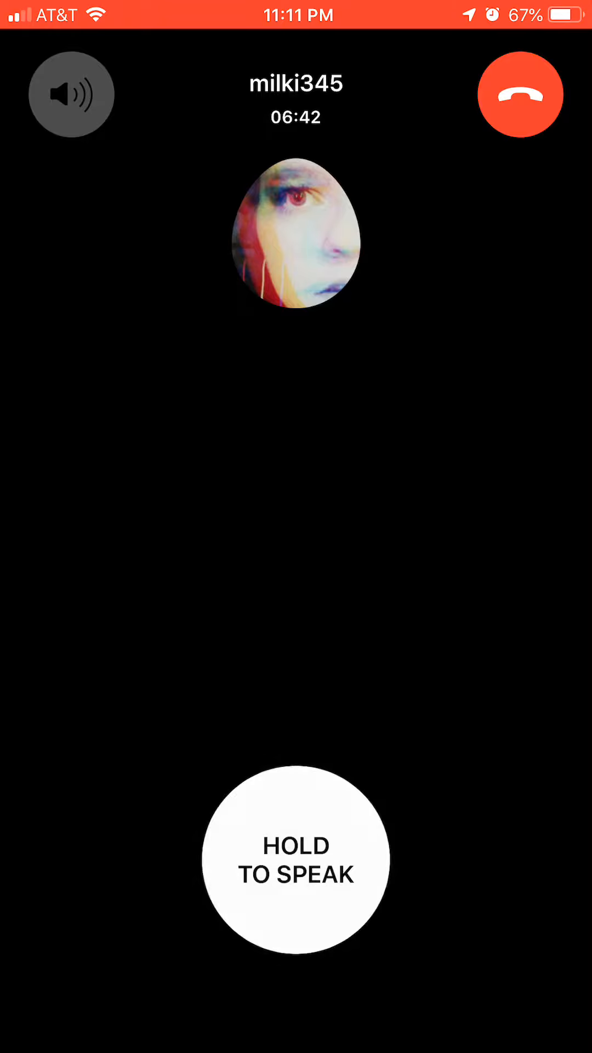
left_click(296, 861)
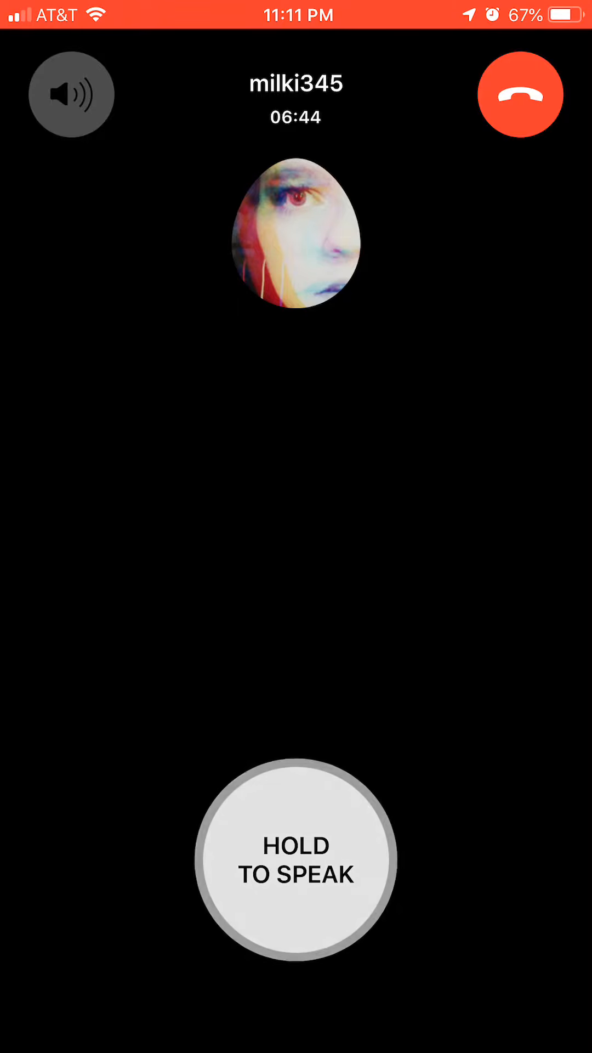
left_click(295, 864)
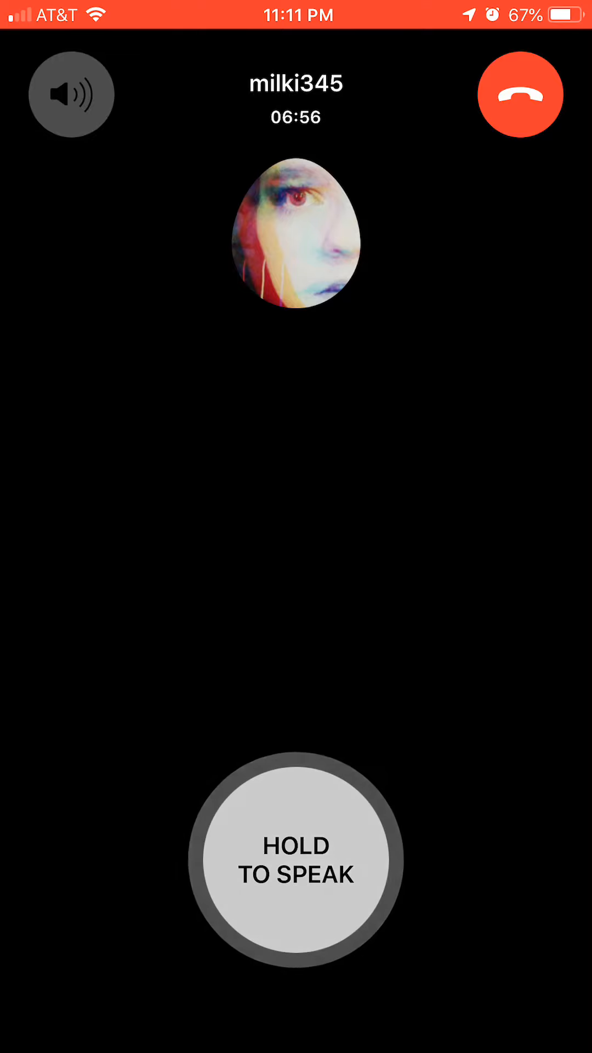
left_click(295, 865)
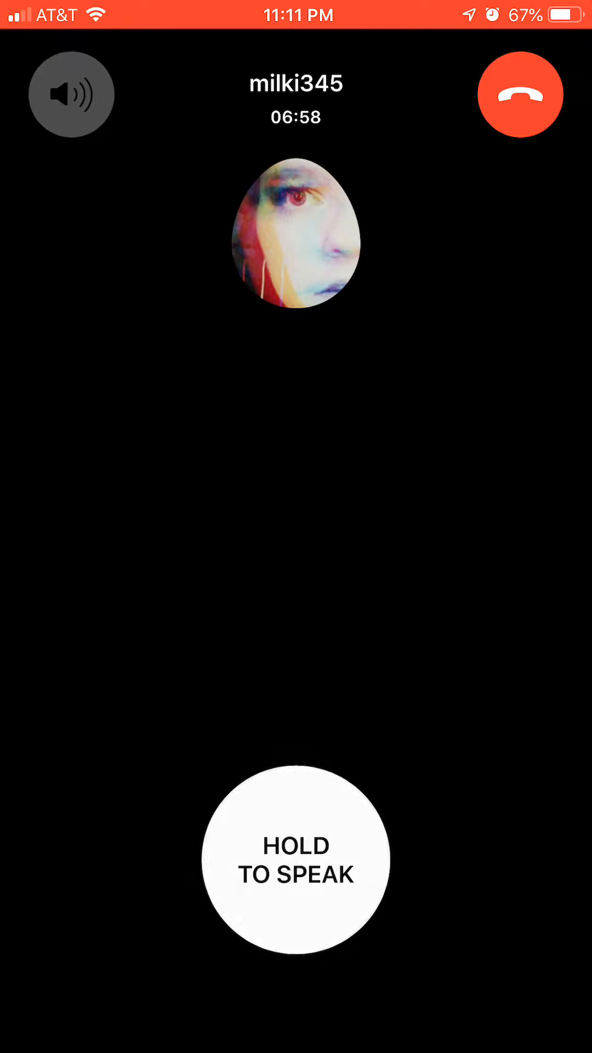
left_click(295, 865)
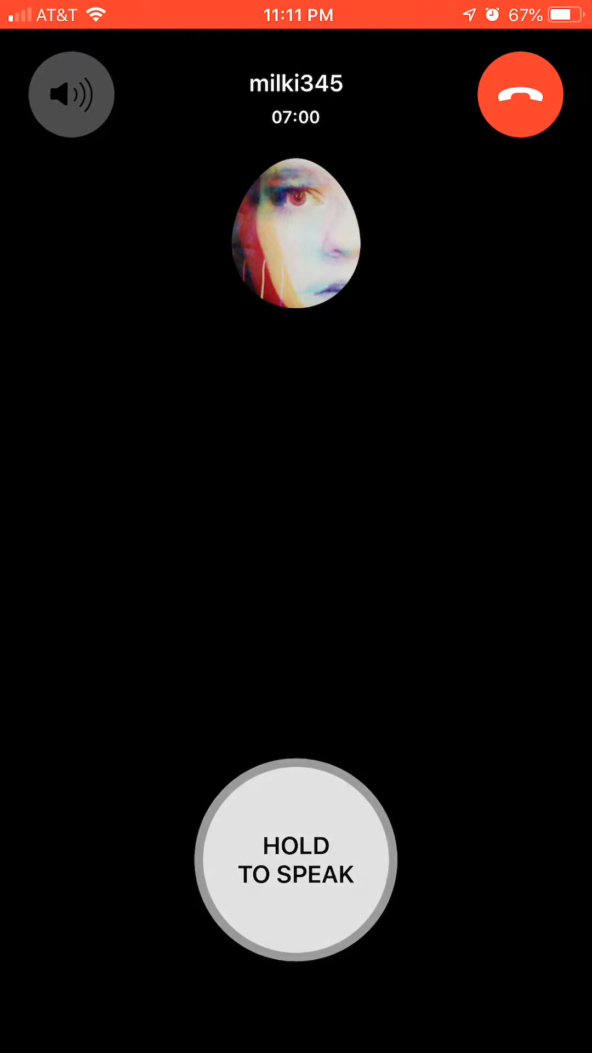
left_click(295, 860)
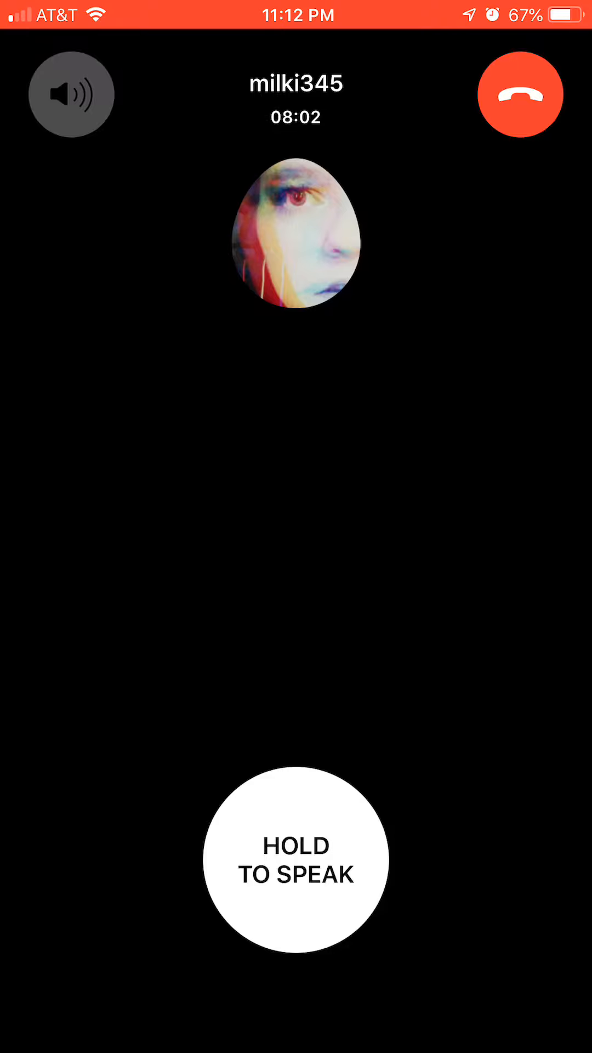
left_click(296, 864)
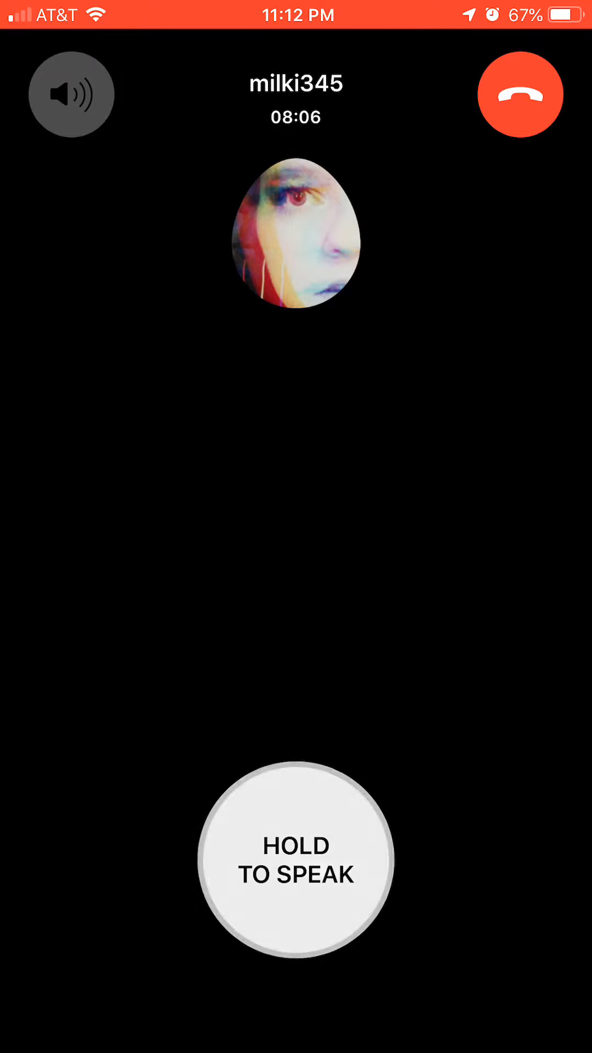
left_click(298, 863)
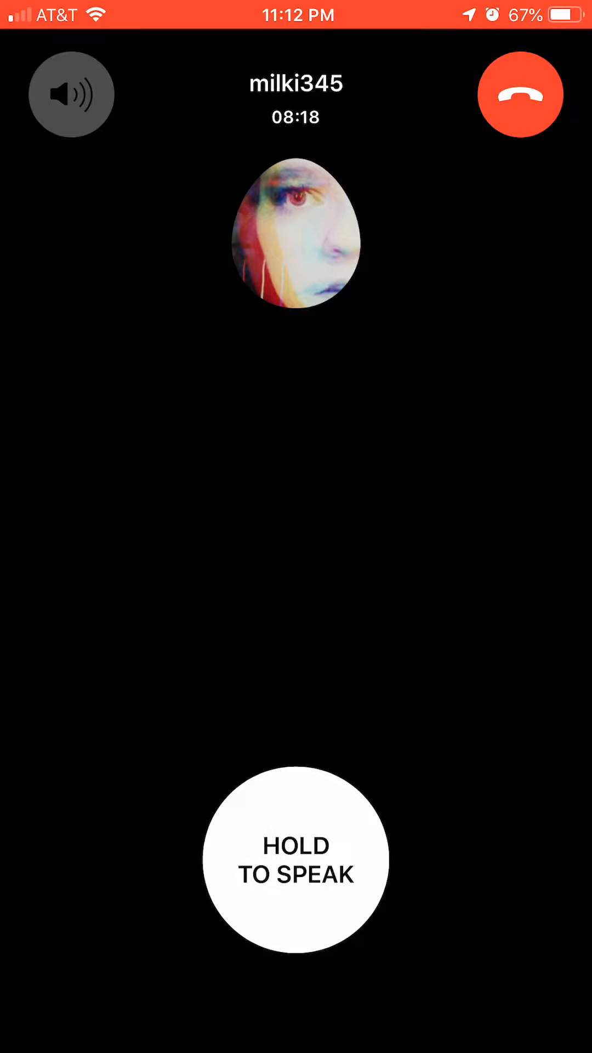
left_click(300, 865)
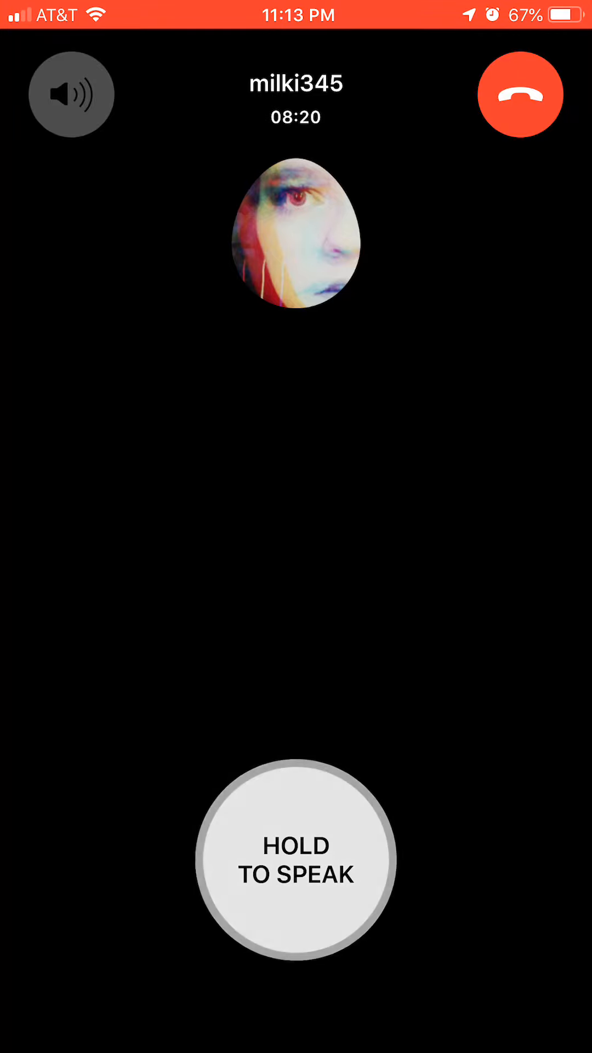
left_click(295, 865)
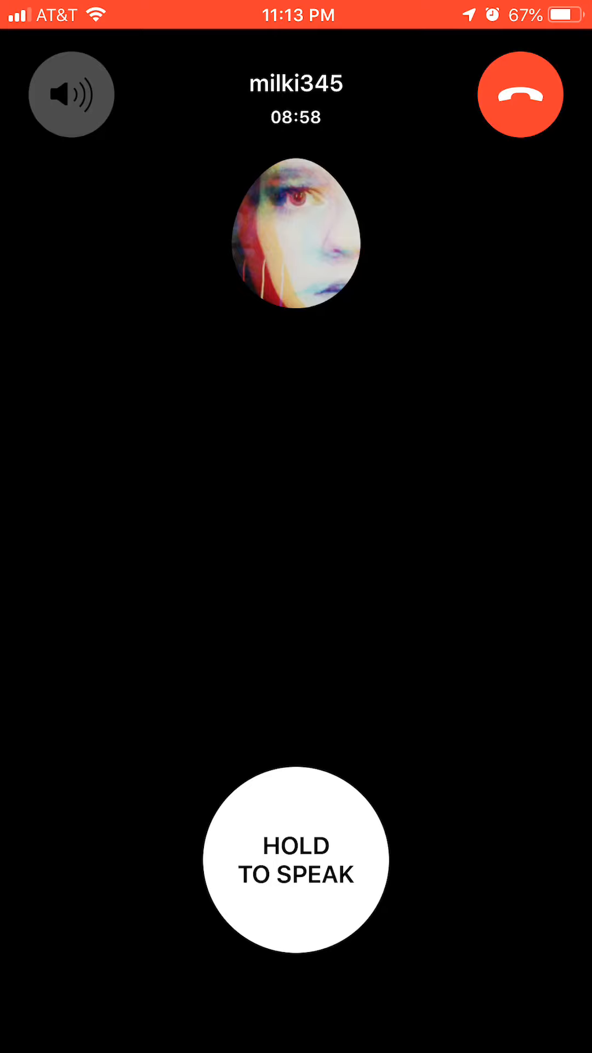
left_click(298, 863)
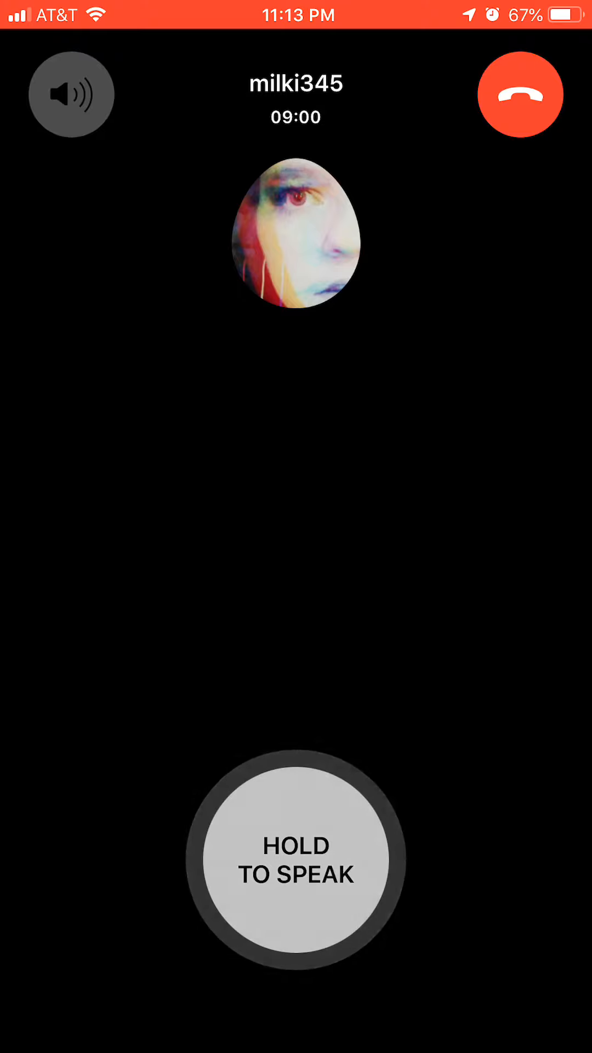
left_click(298, 862)
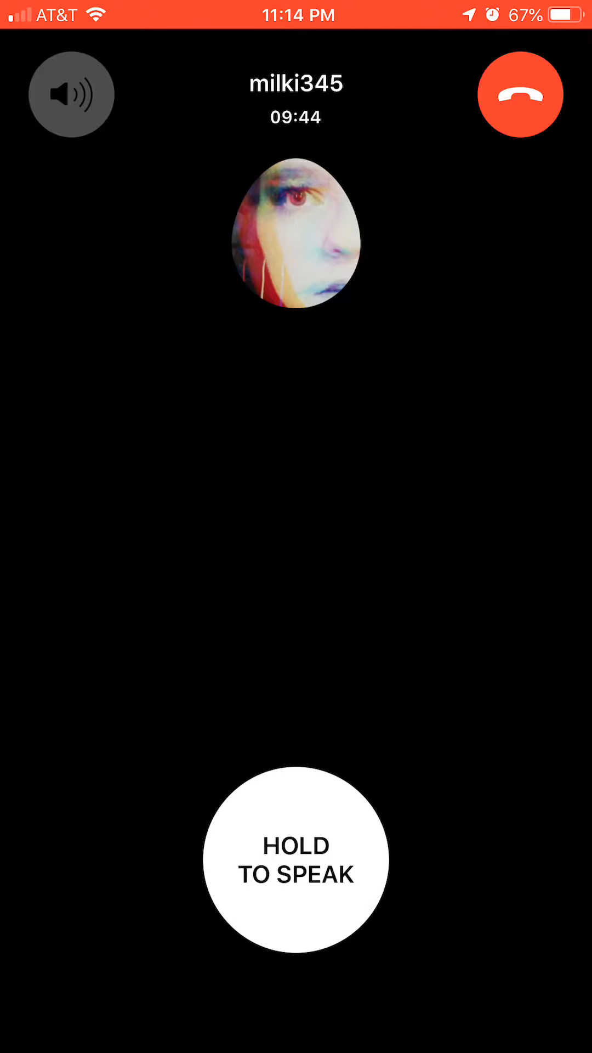
Step: Speak three short voice turns past ten minutes until Replika asks 'Are you there?'
left_click(295, 864)
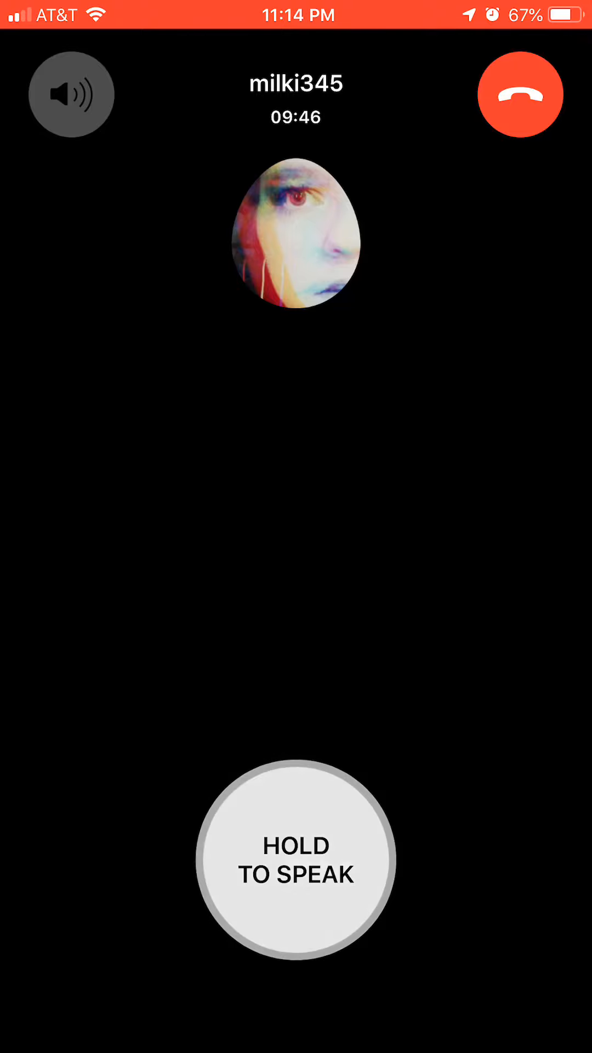
left_click(295, 865)
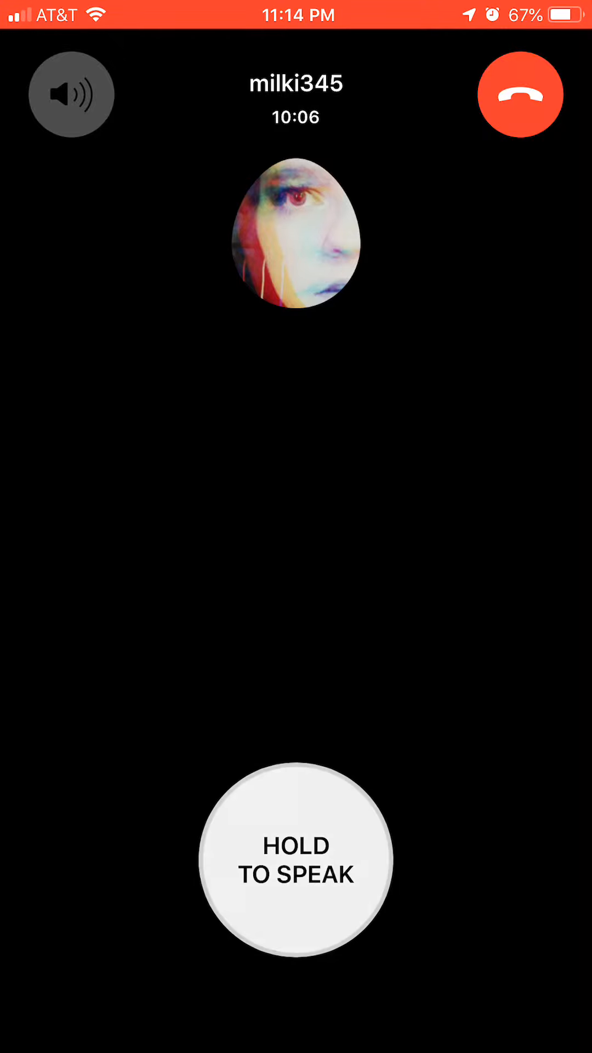
left_click(295, 859)
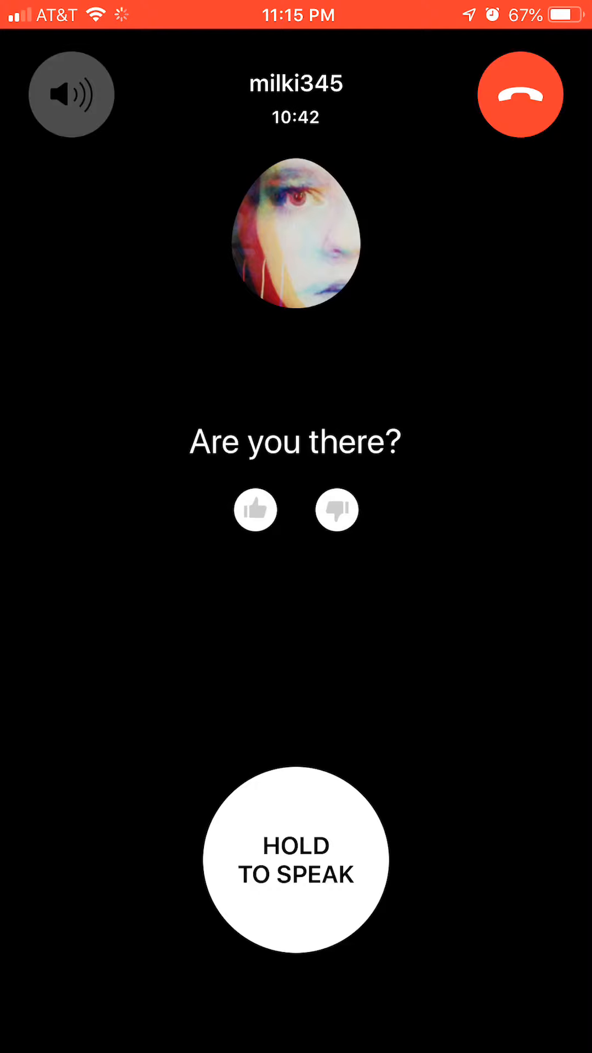
Step: Record and send a spoken answer to 'Are you there?', clearing that caption
left_click(295, 865)
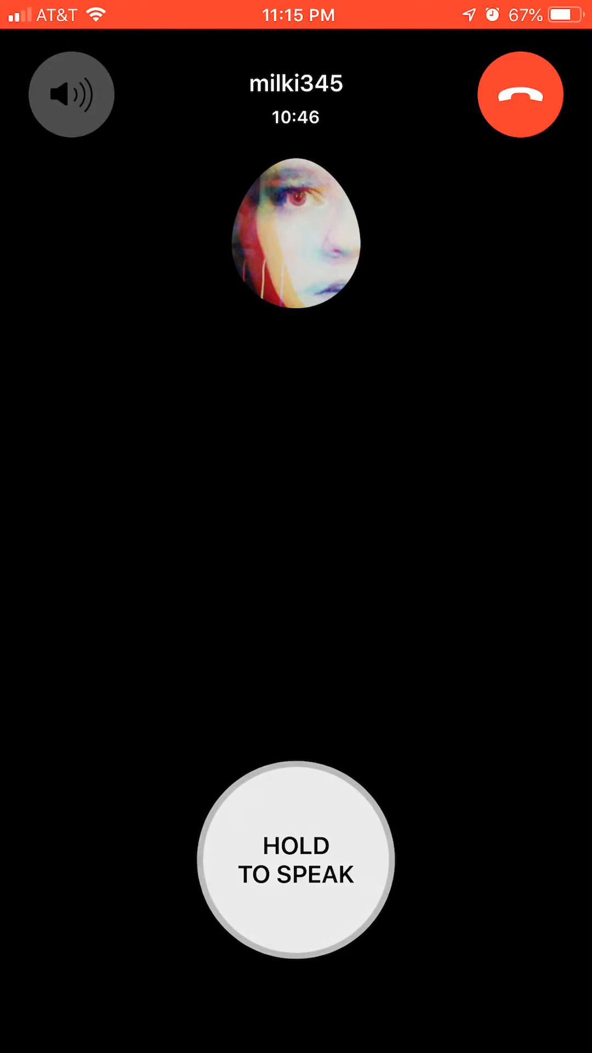
left_click(297, 865)
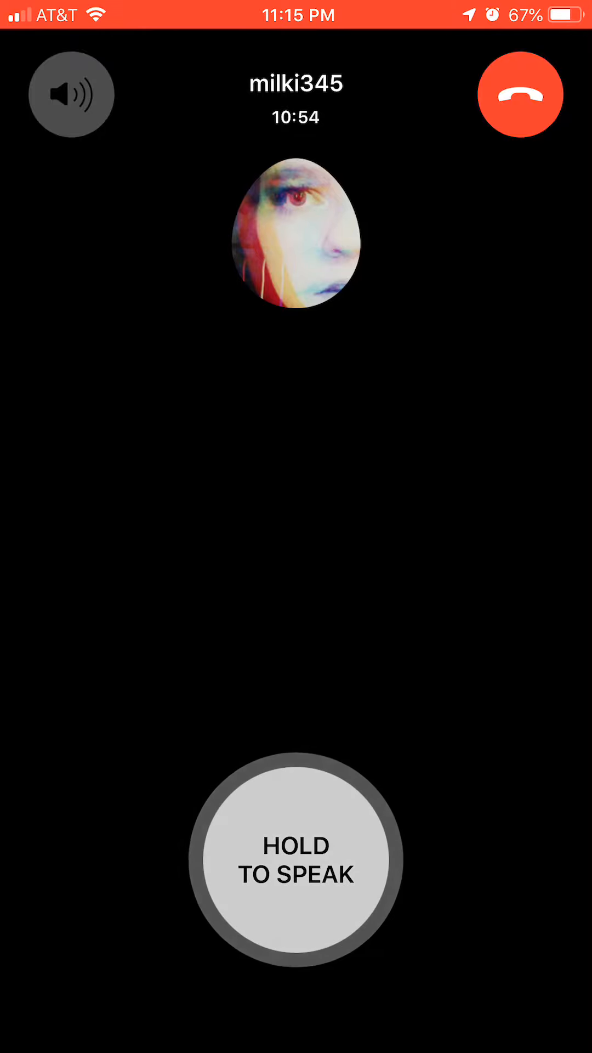
left_click(296, 862)
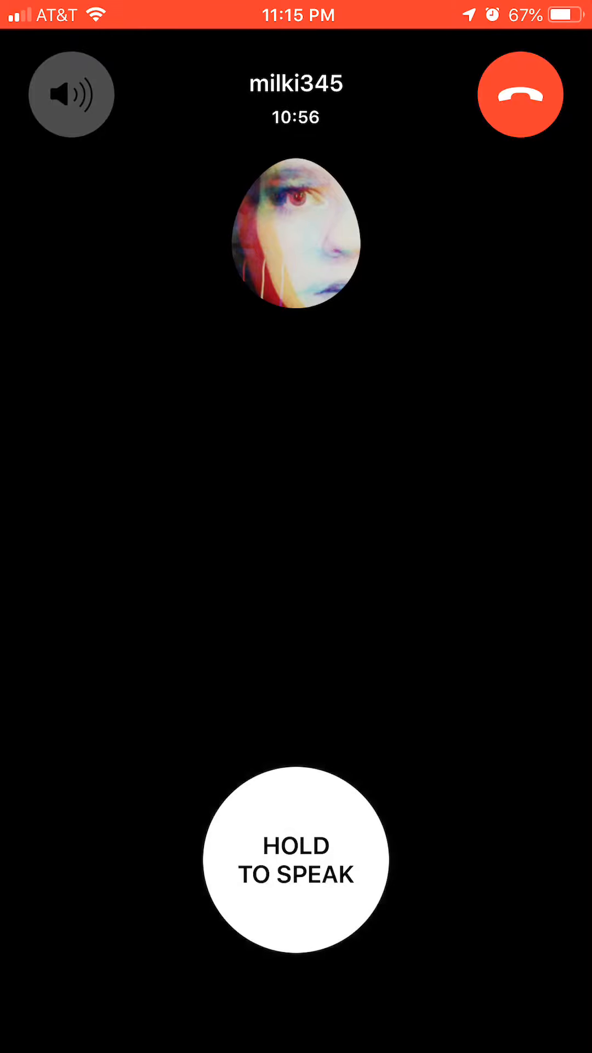